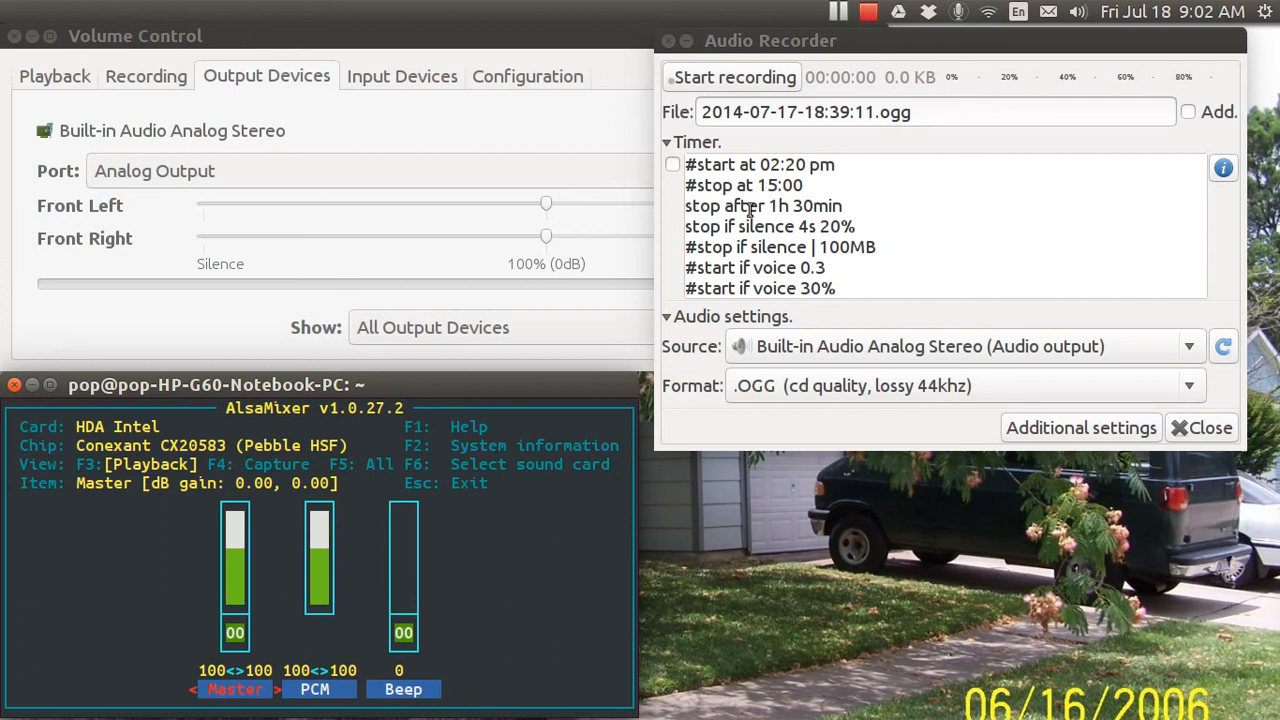
pyautogui.moveTo(948, 150)
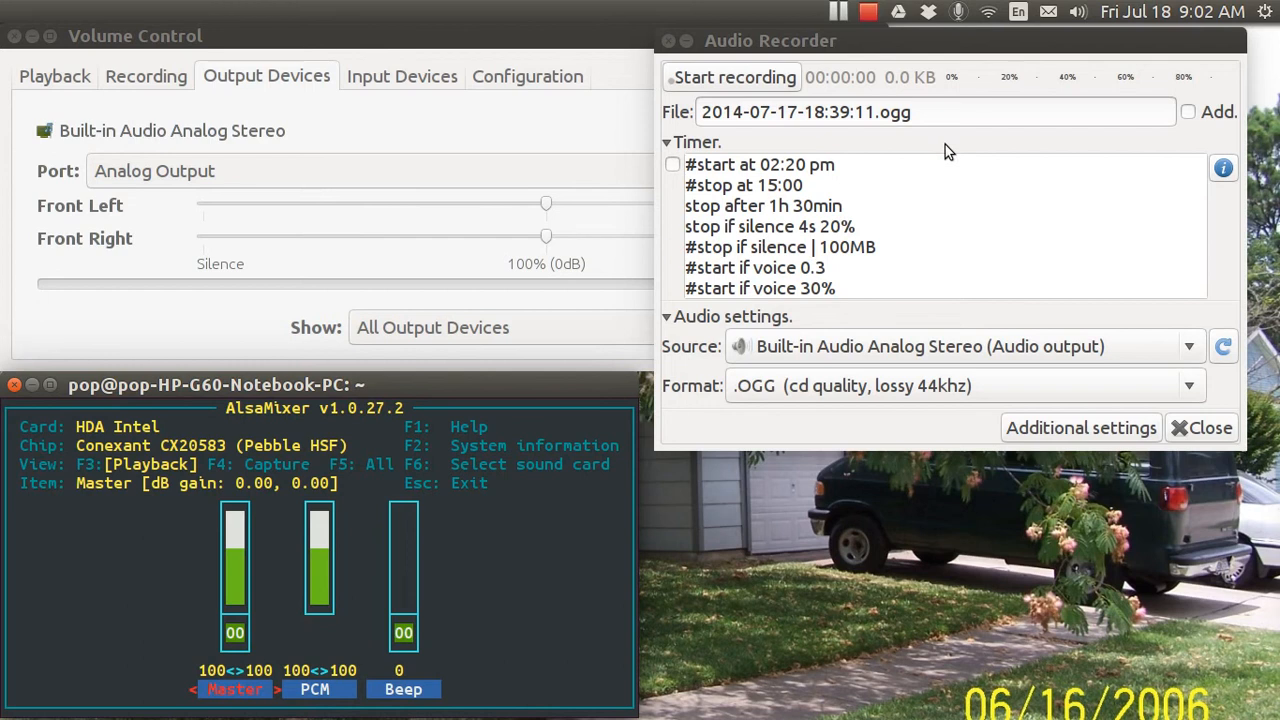
# Collapse the Timer section in Audio Recorder.
pyautogui.click(673, 142)
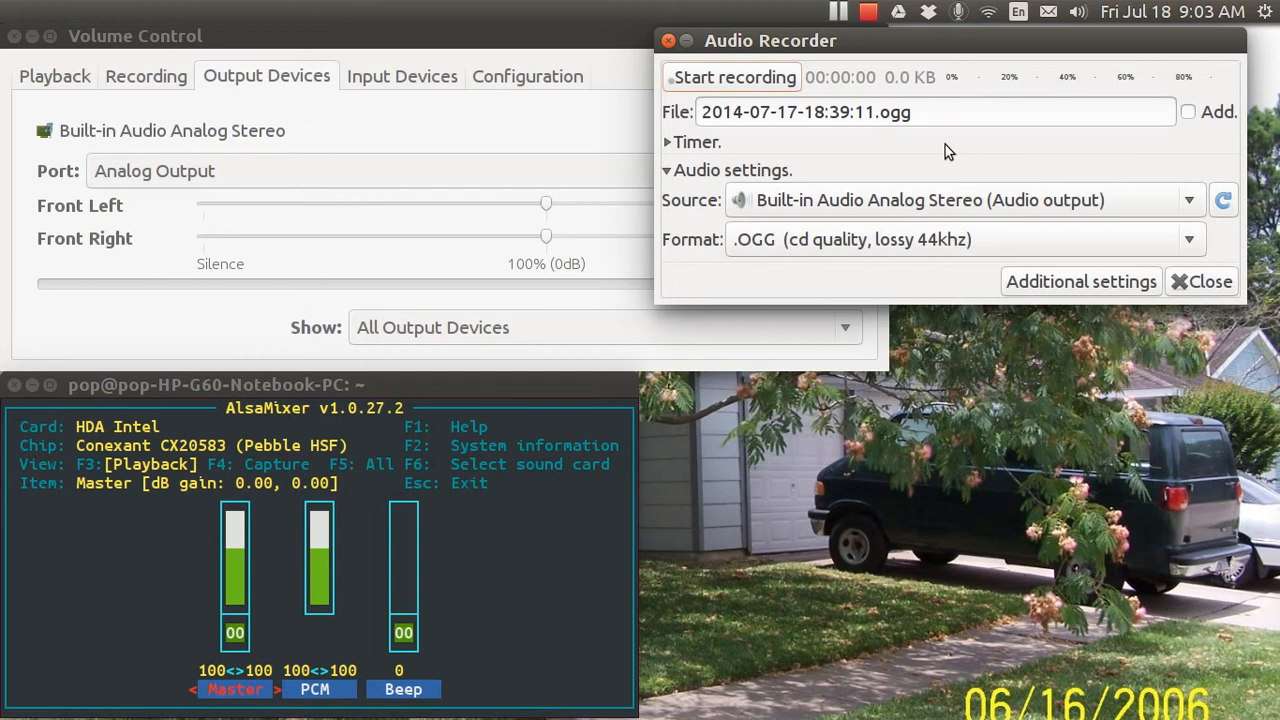
pyautogui.moveTo(517, 493)
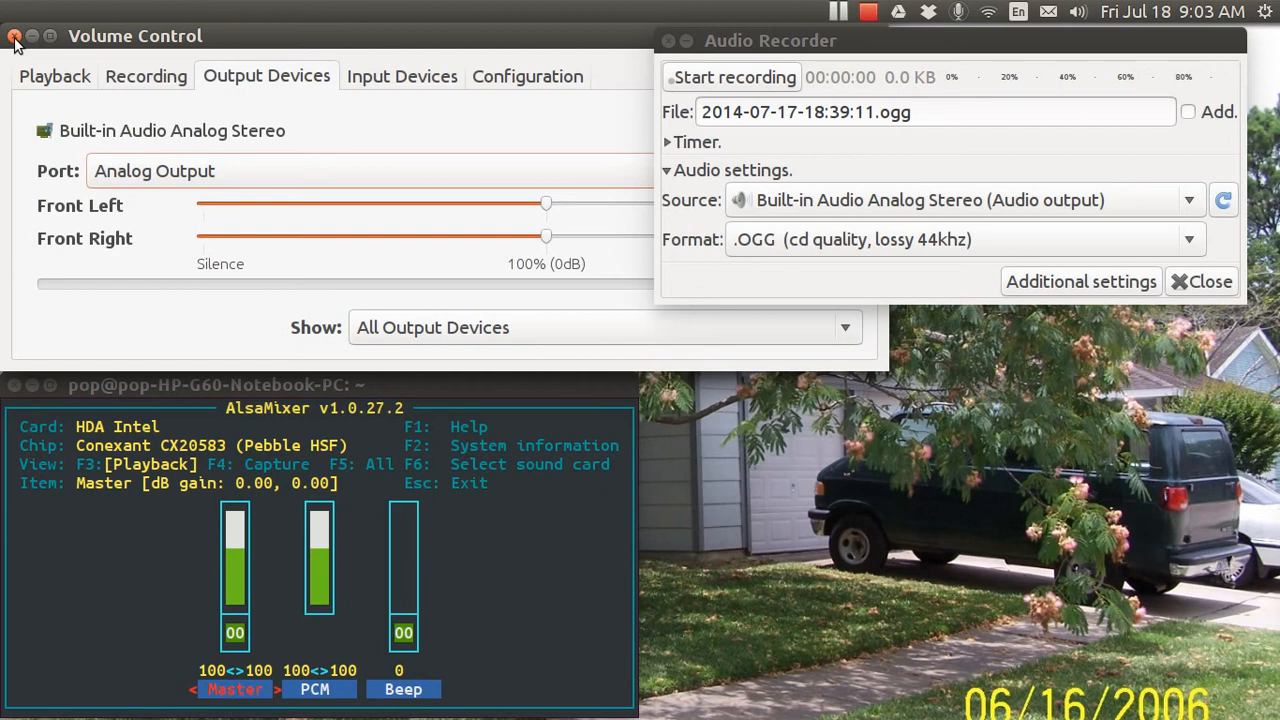
# Close Volume Control and Sound Recorder, then glance at Audacity's File menu without choosing.
pyautogui.click(15, 36)
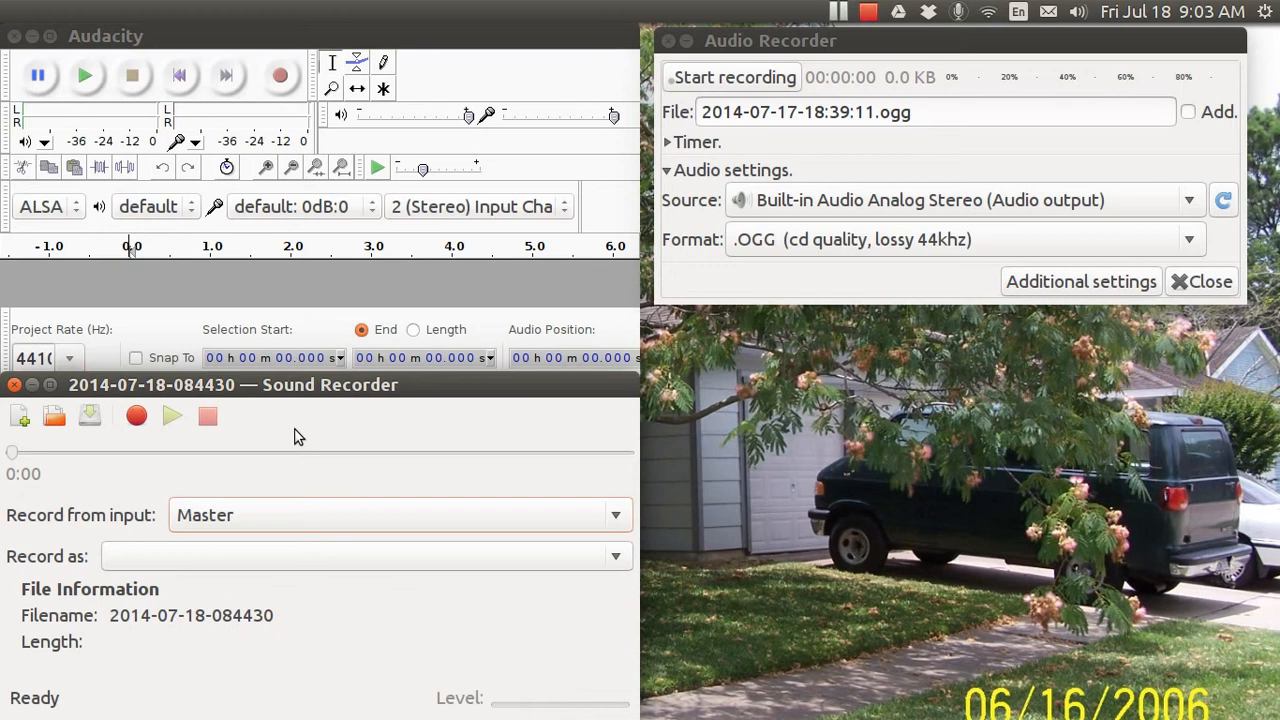
pyautogui.moveTo(240, 428)
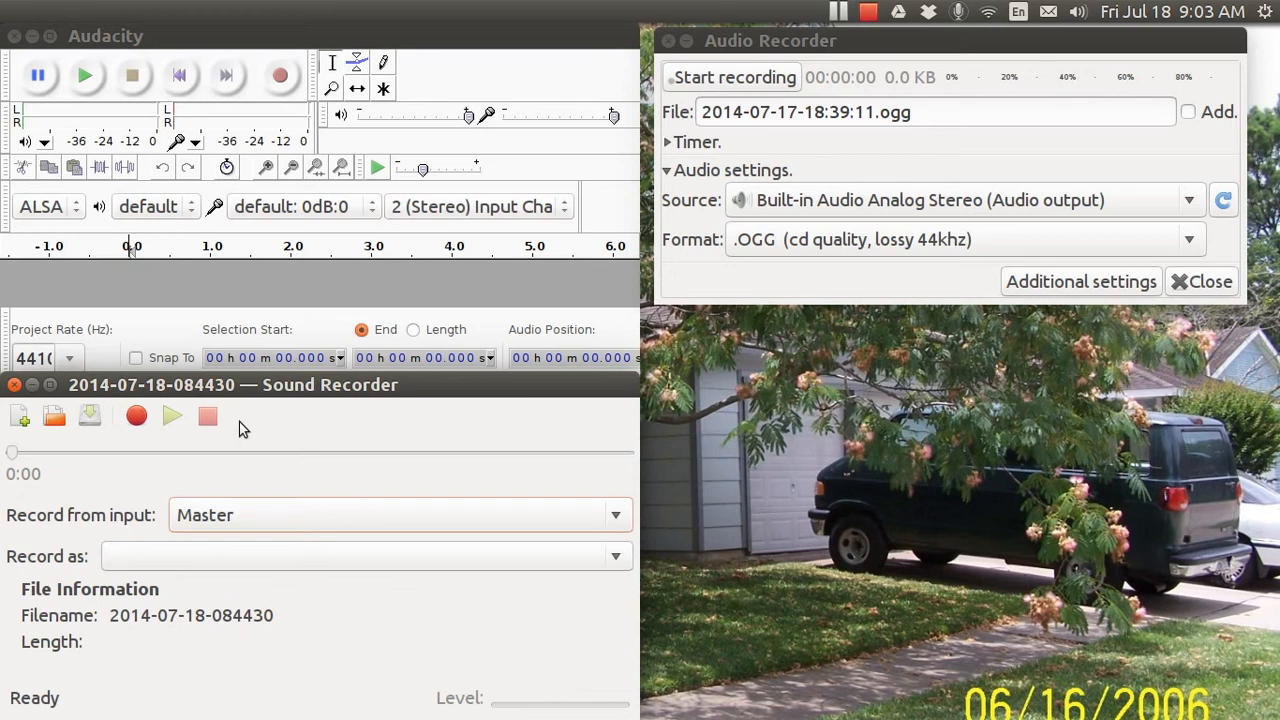
pyautogui.moveTo(13, 386)
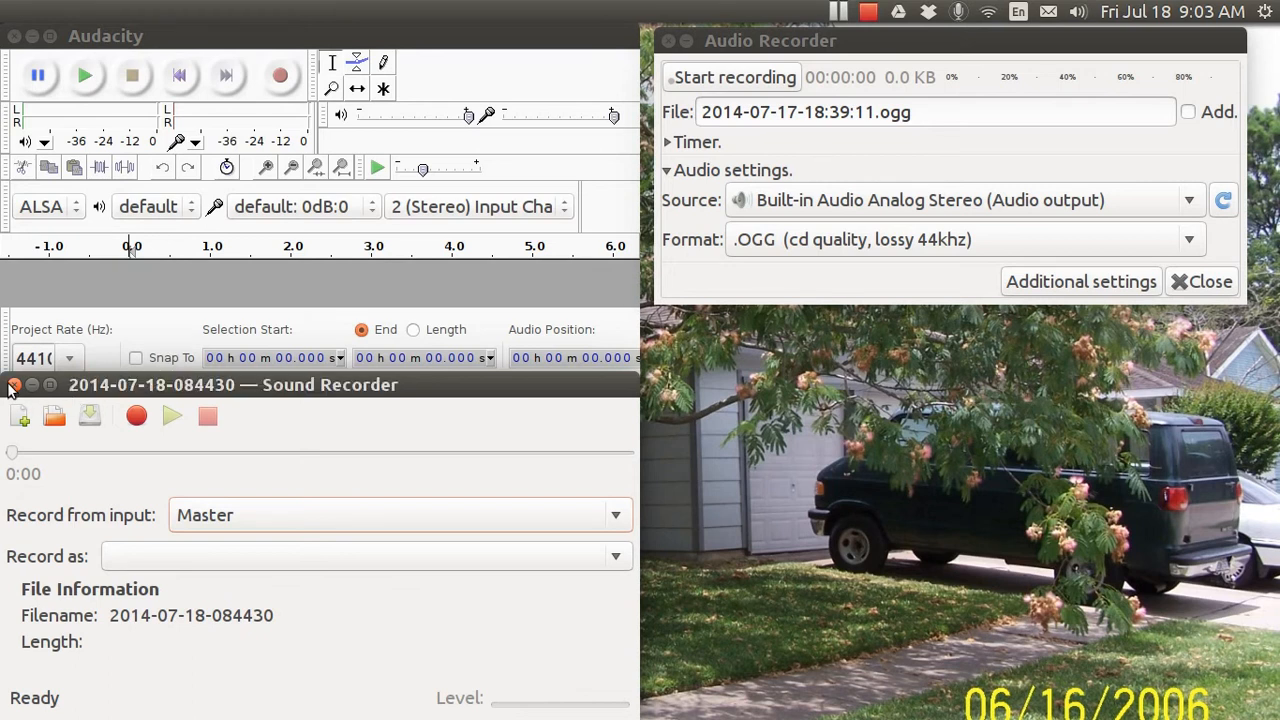
pyautogui.click(13, 385)
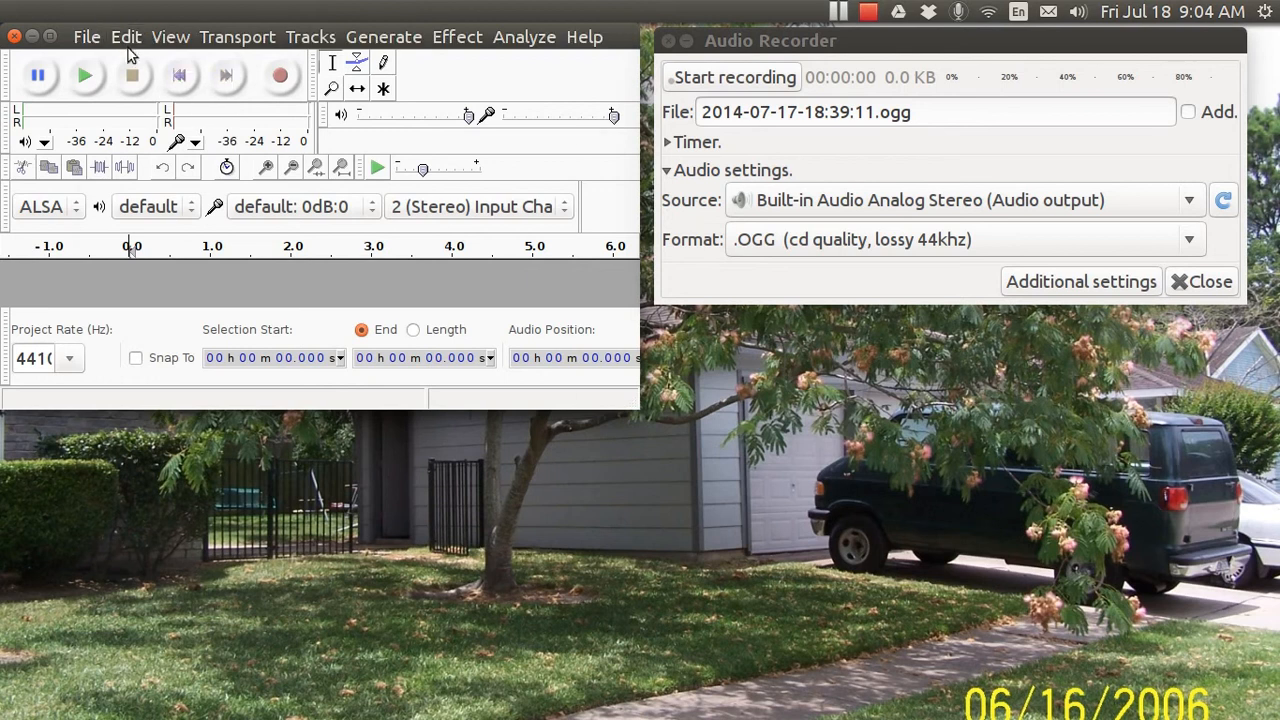
pyautogui.click(86, 37)
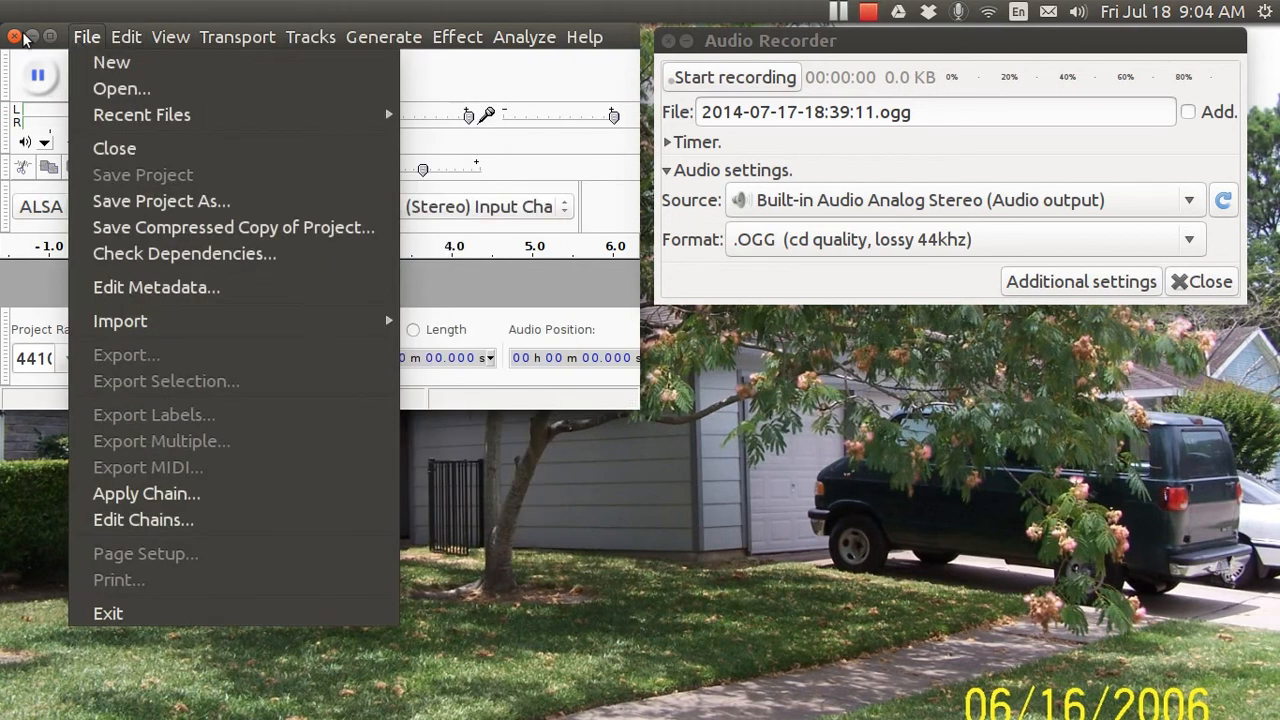
pyautogui.click(475, 90)
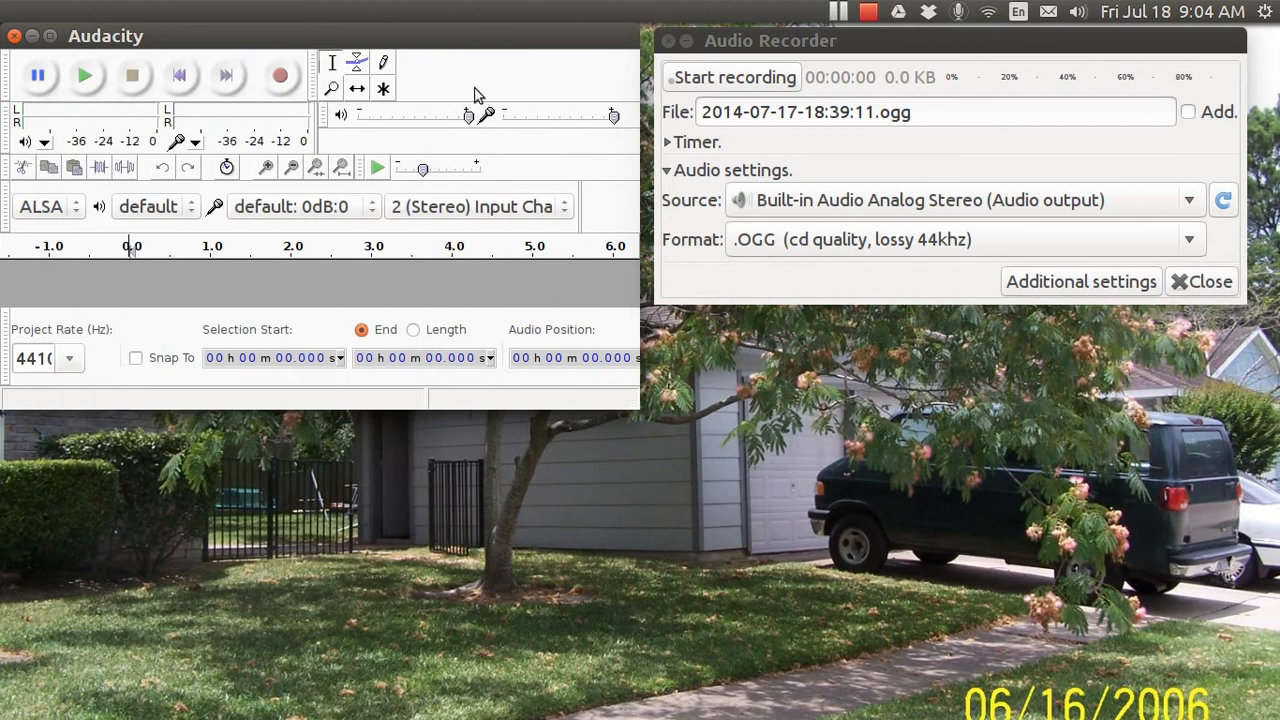
pyautogui.moveTo(595, 100)
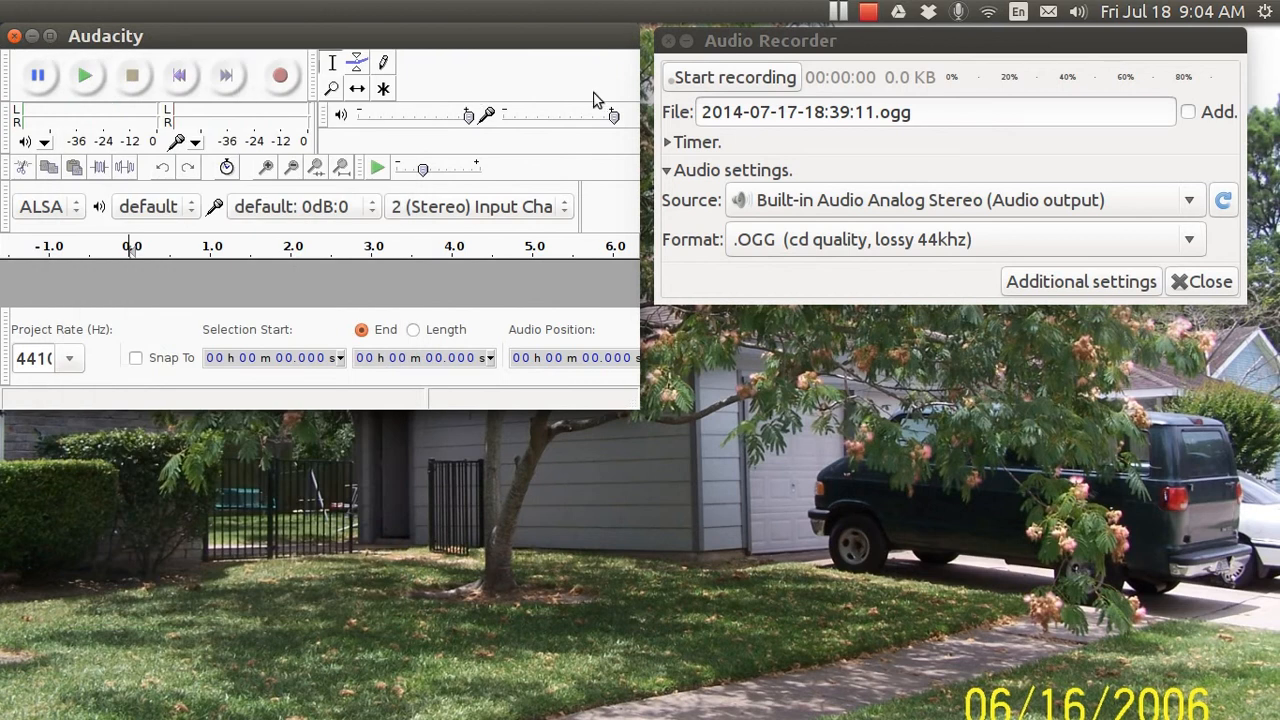
pyautogui.moveTo(1007, 276)
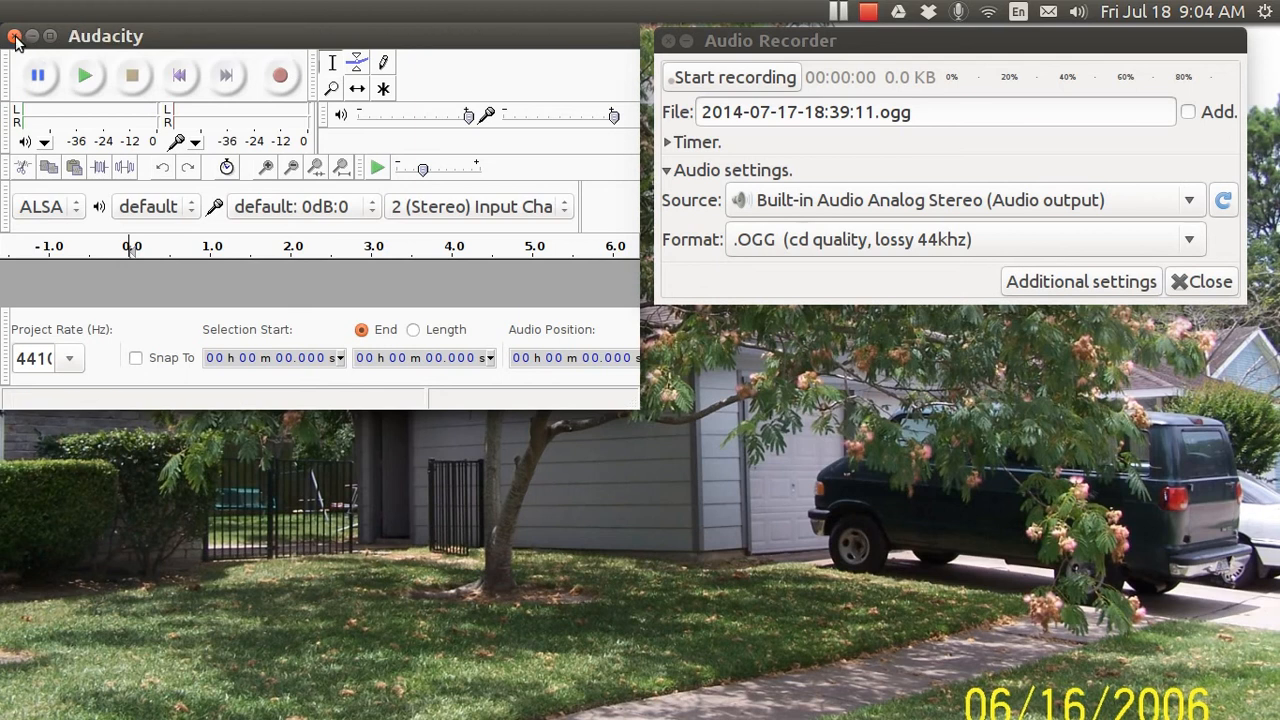
# Close Audacity and review Audio Recorder's Additional settings General switches.
pyautogui.click(12, 37)
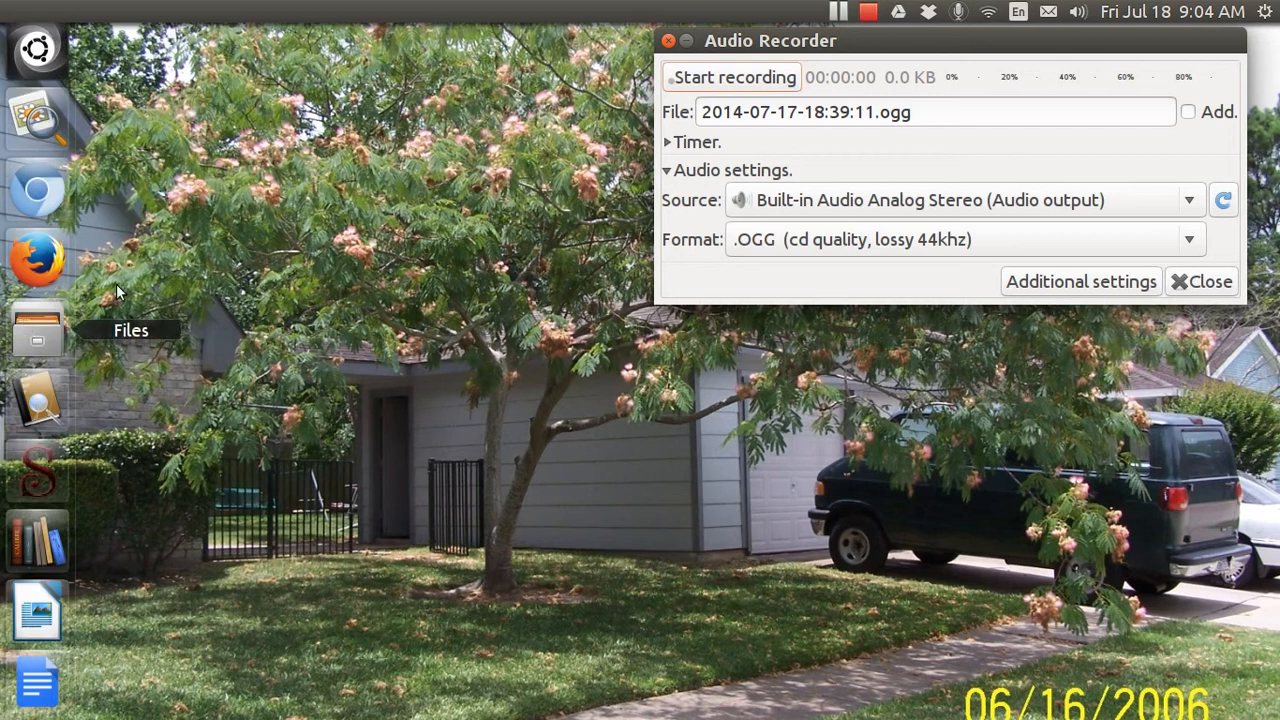
pyautogui.moveTo(950, 25)
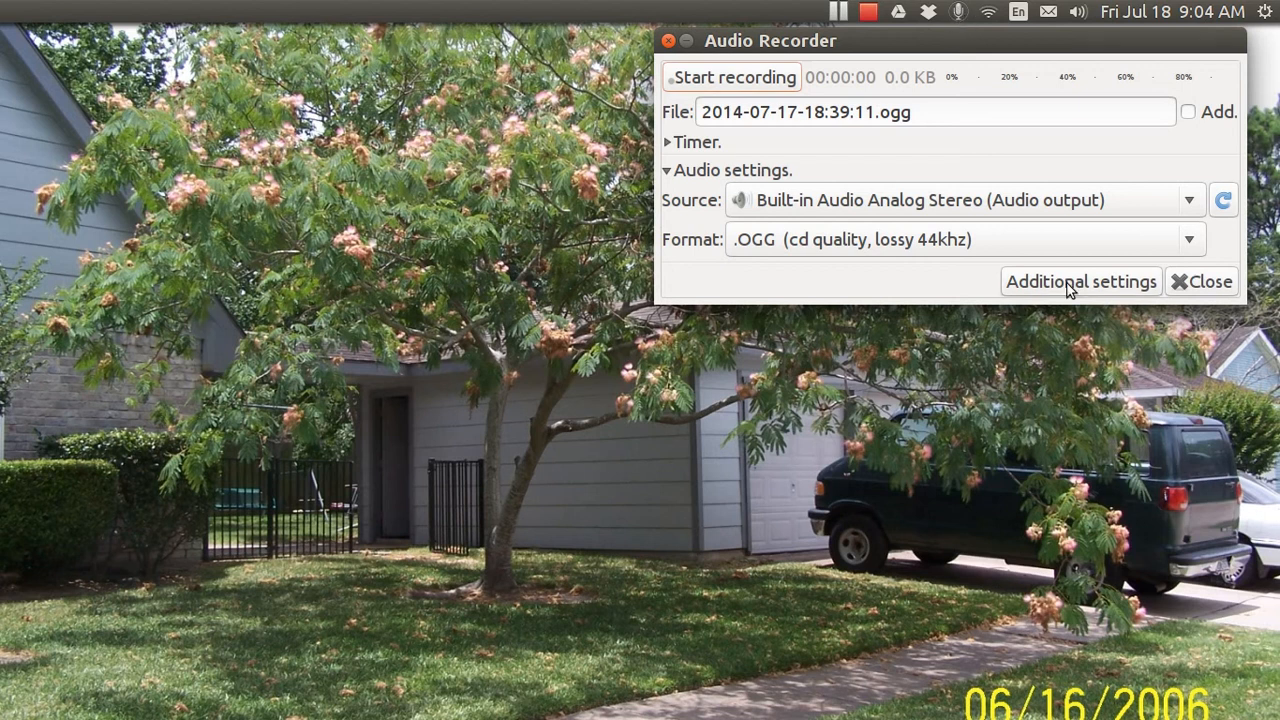
pyautogui.click(1080, 281)
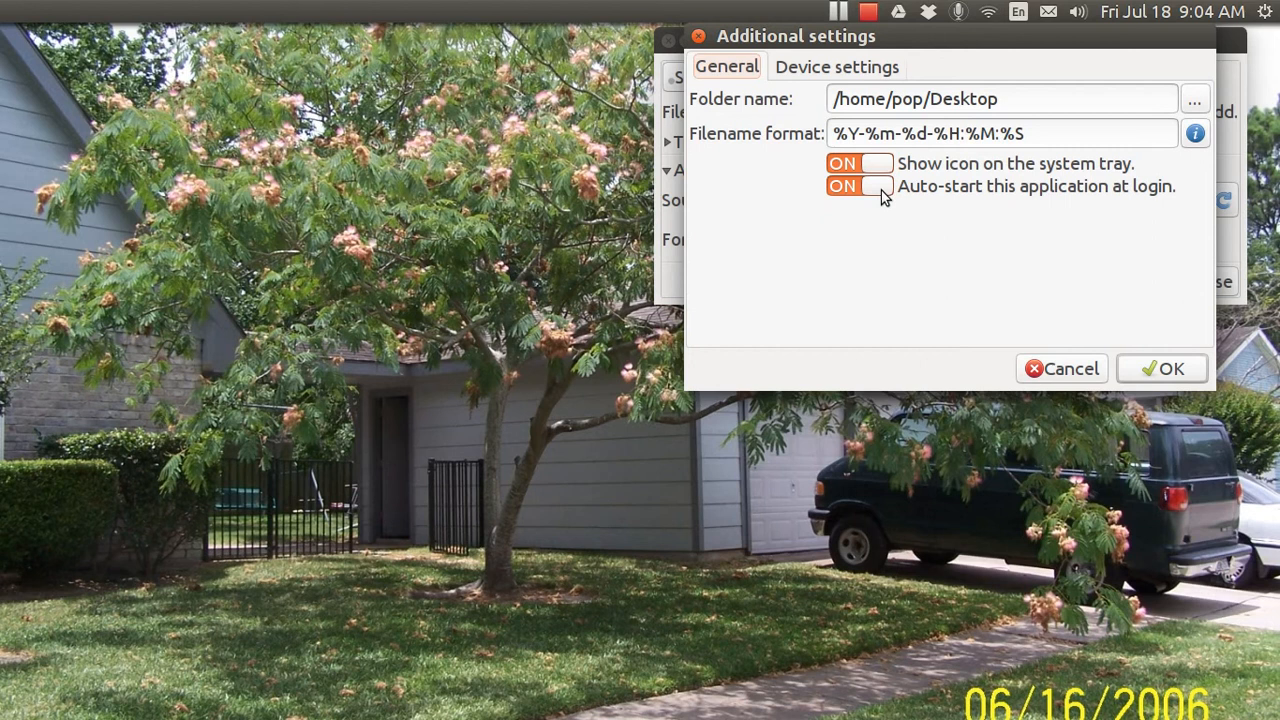
pyautogui.moveTo(799, 93)
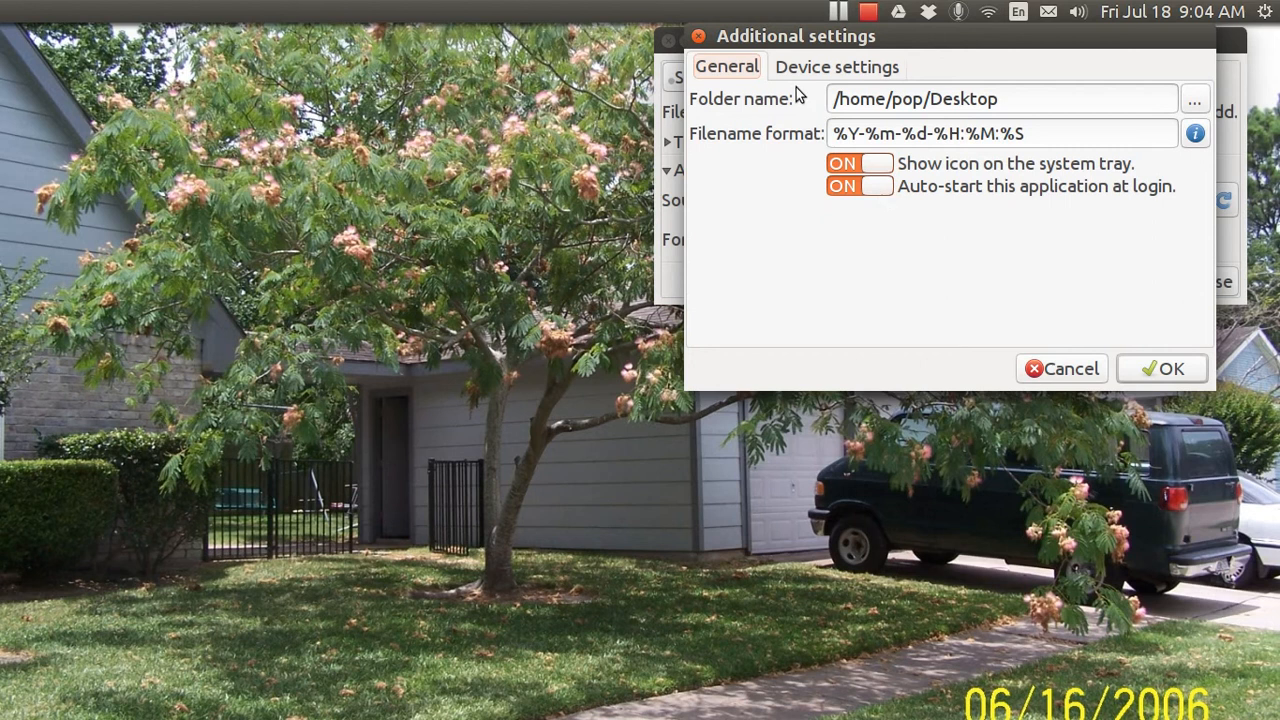
pyautogui.moveTo(748, 62)
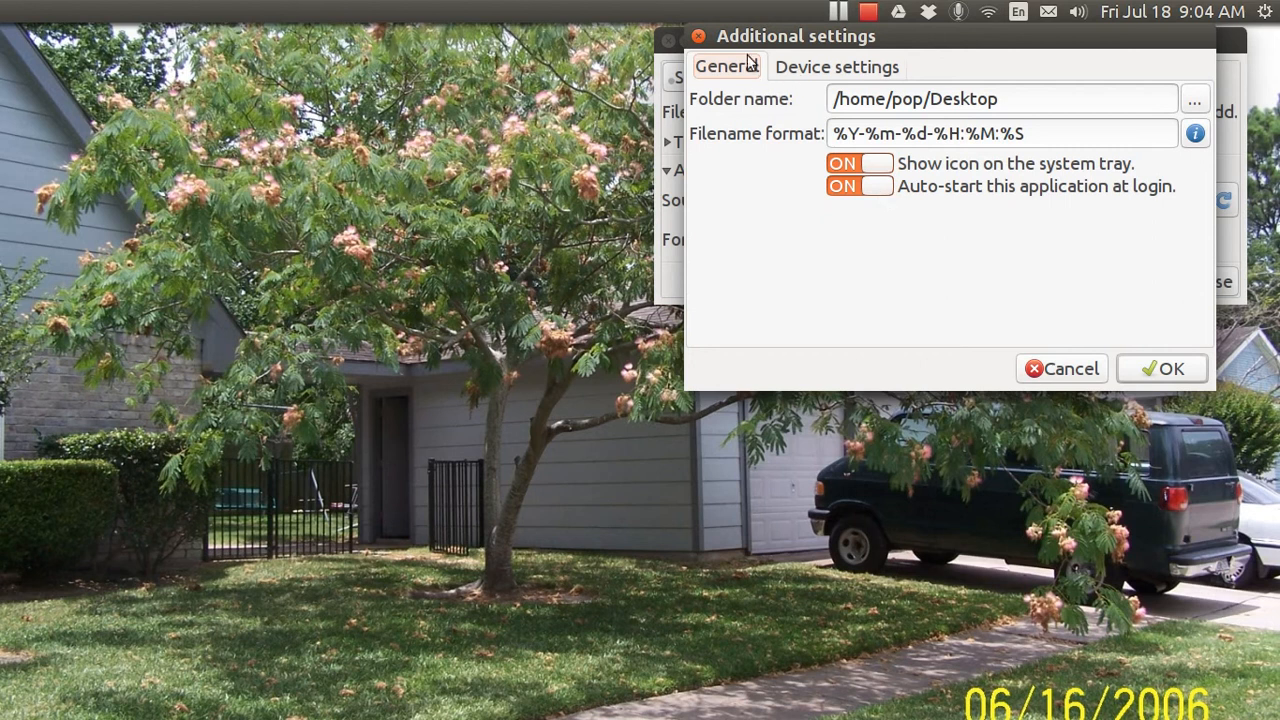
pyautogui.click(1161, 368)
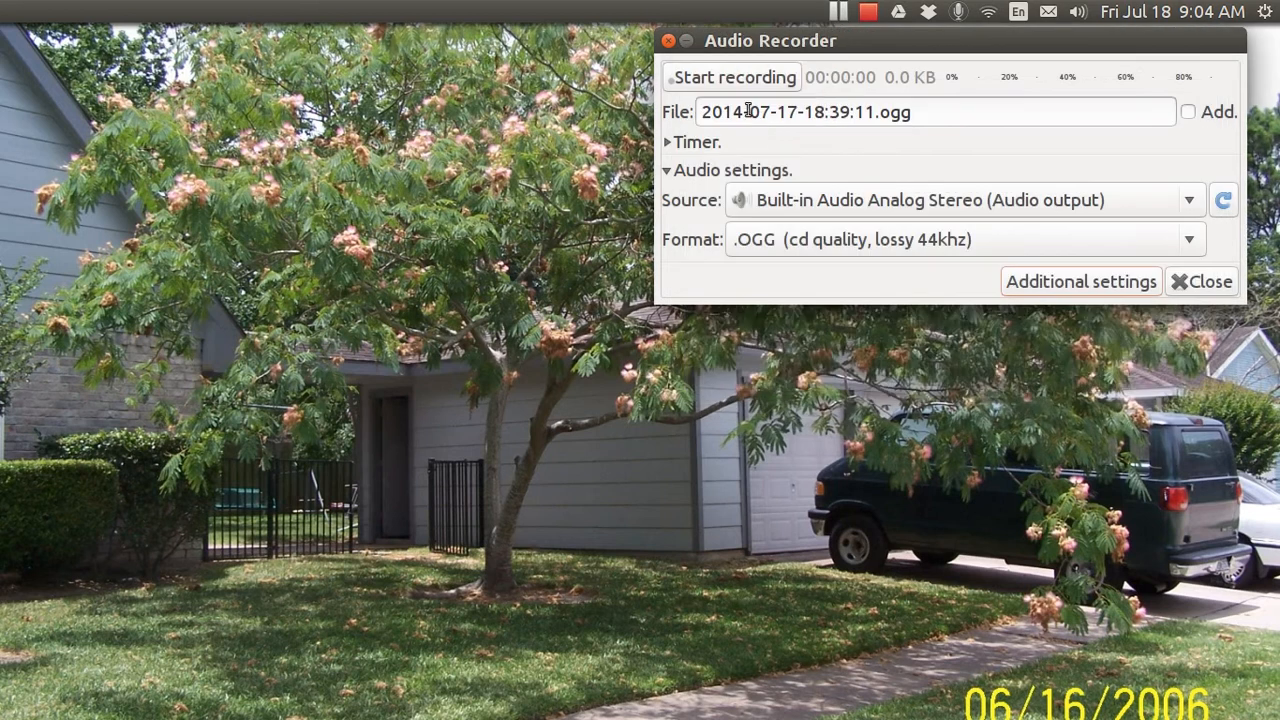
pyautogui.moveTo(723, 168)
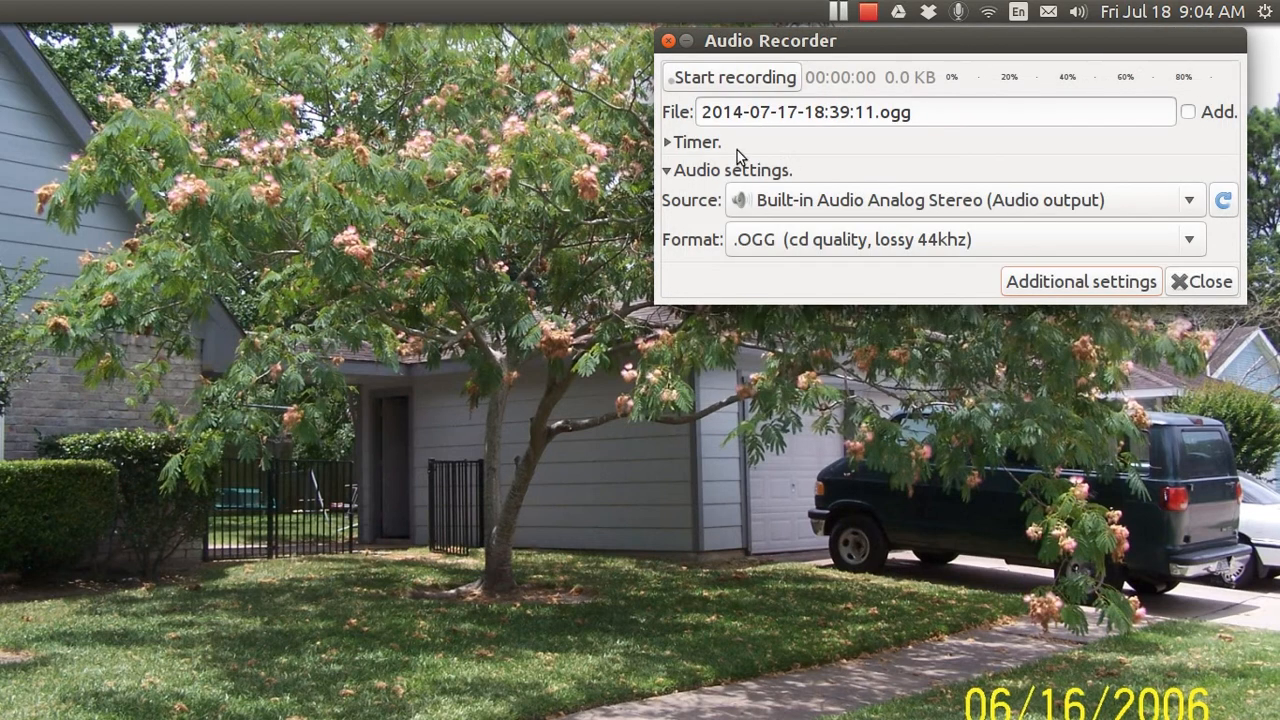
# Expand Timer, comment out 'stop after 1h 30min' with #, and leave the timer unticked.
pyautogui.click(680, 141)
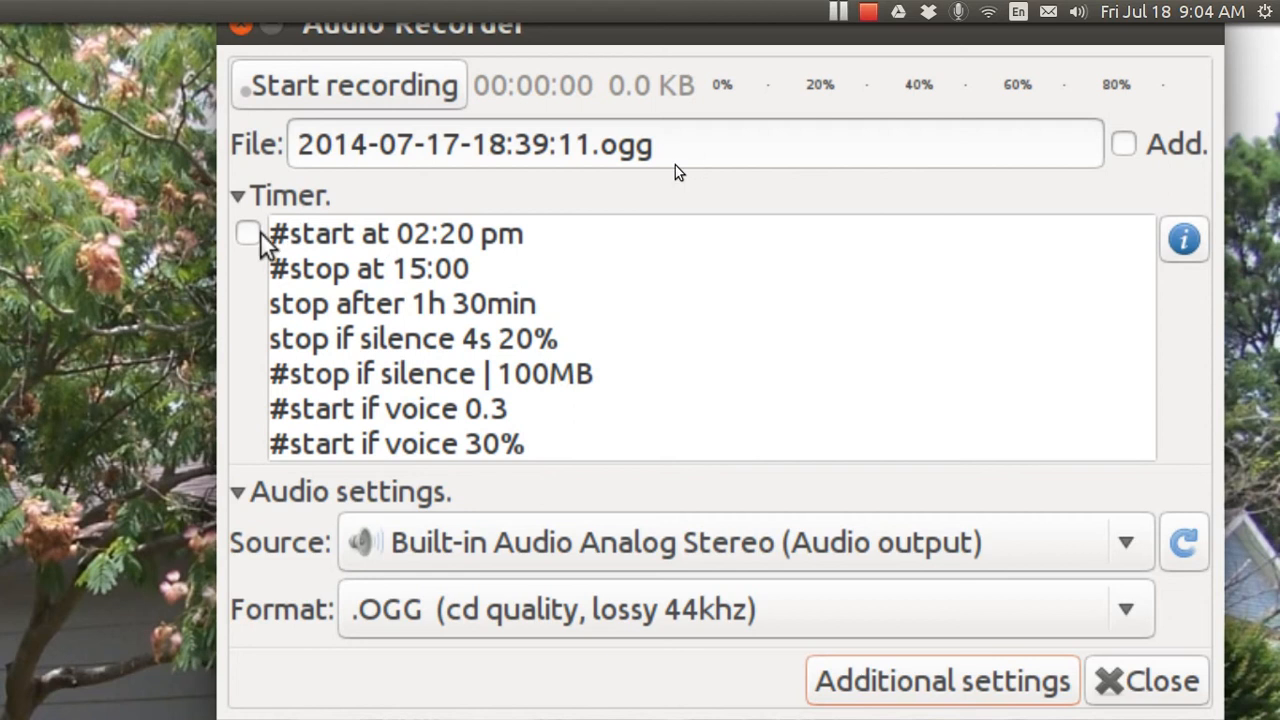
pyautogui.click(248, 233)
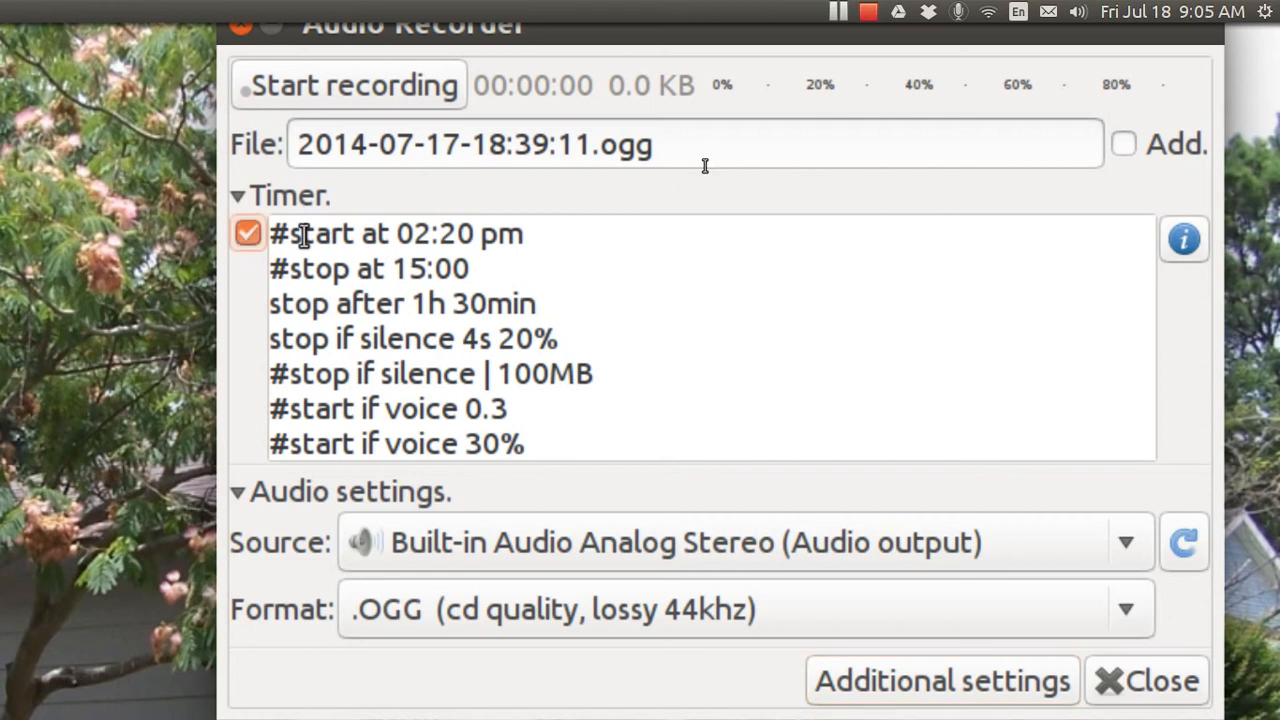
pyautogui.moveTo(290, 271)
pyautogui.write('#')
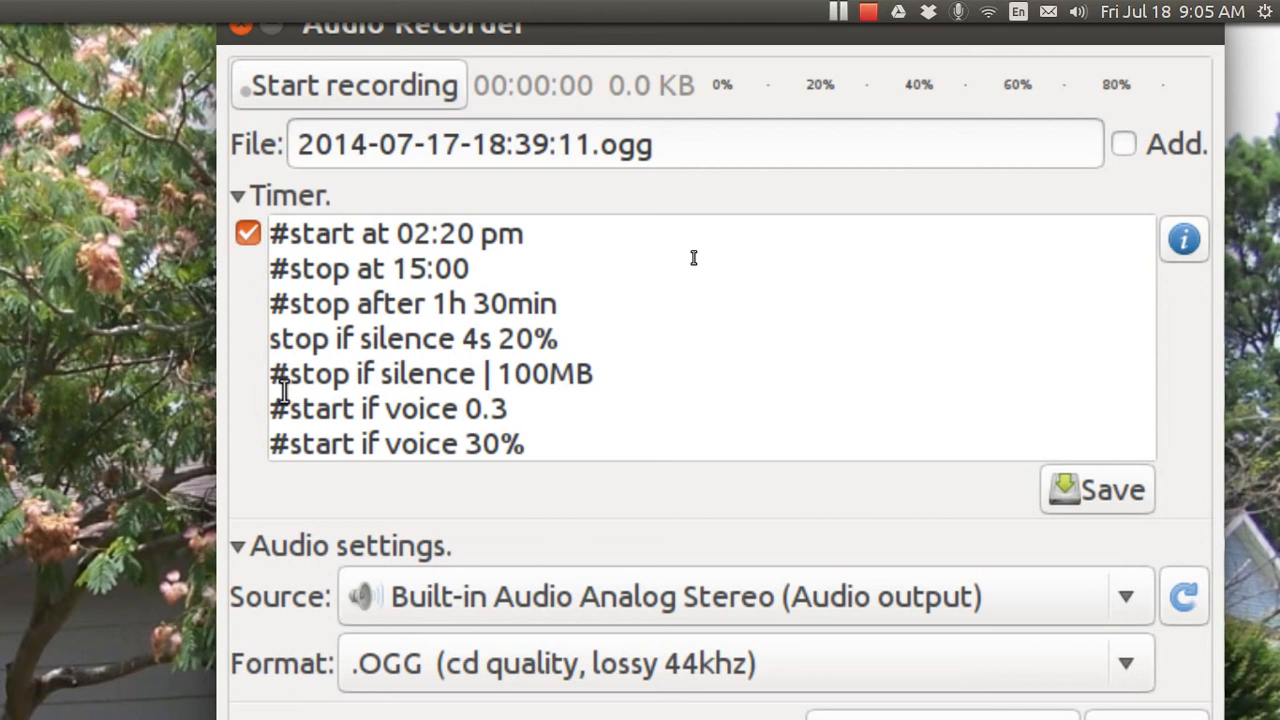
pyautogui.moveTo(343, 434)
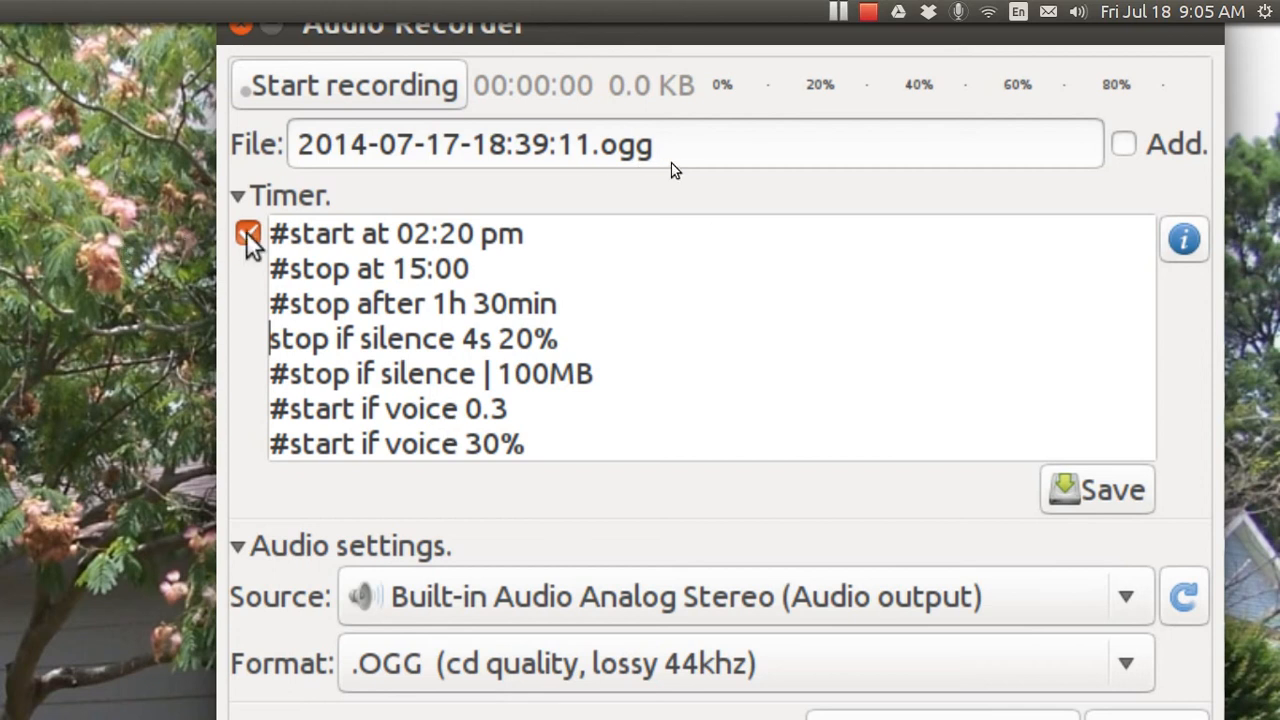
pyautogui.click(243, 233)
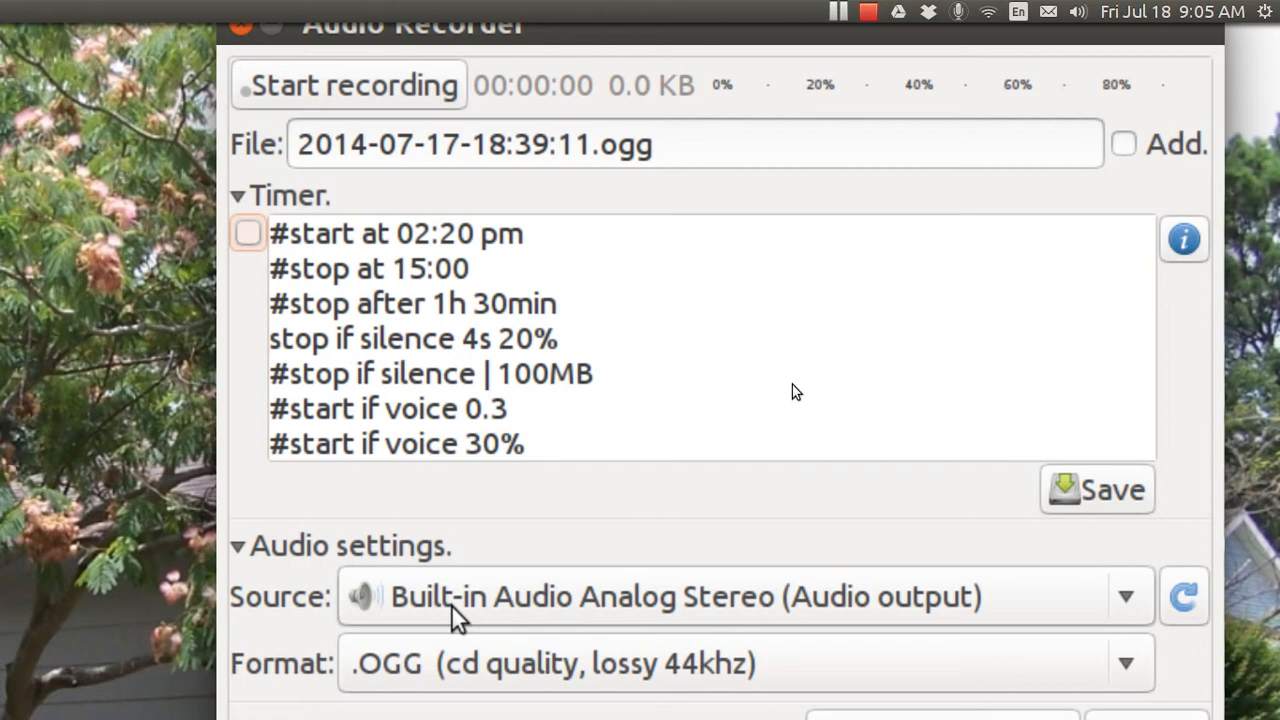
pyautogui.moveTo(1130, 613)
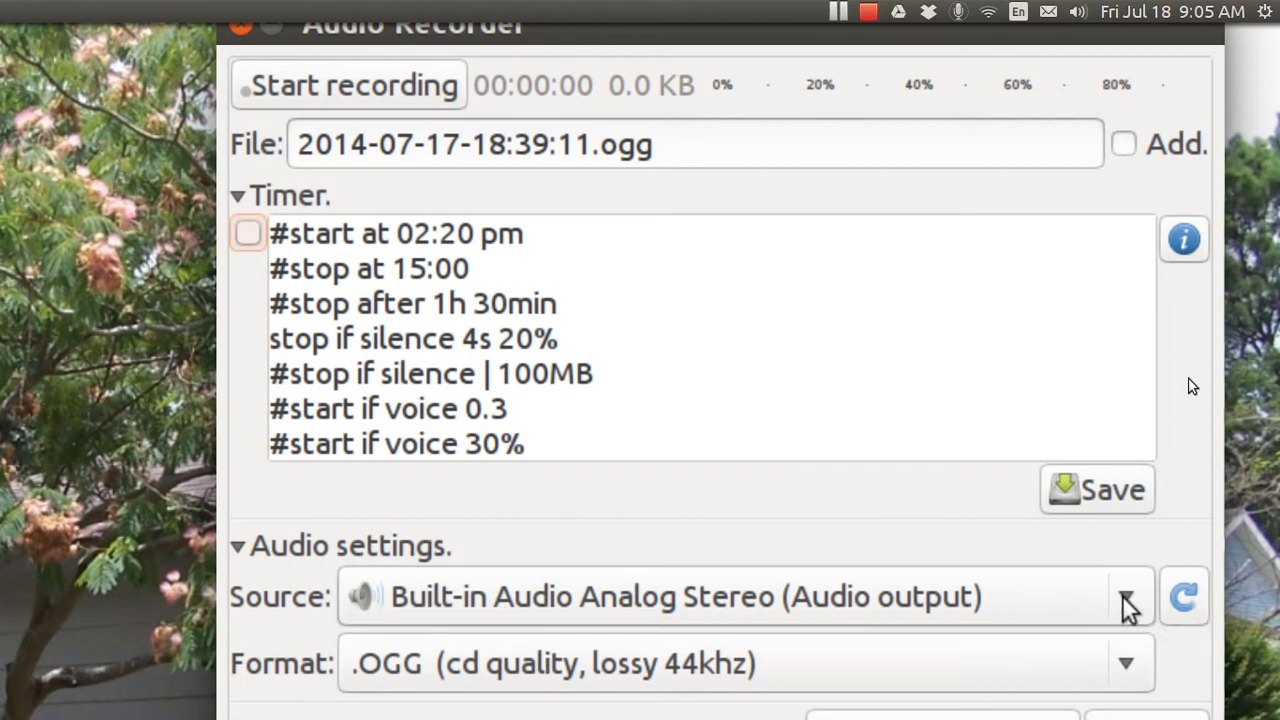
pyautogui.click(1127, 598)
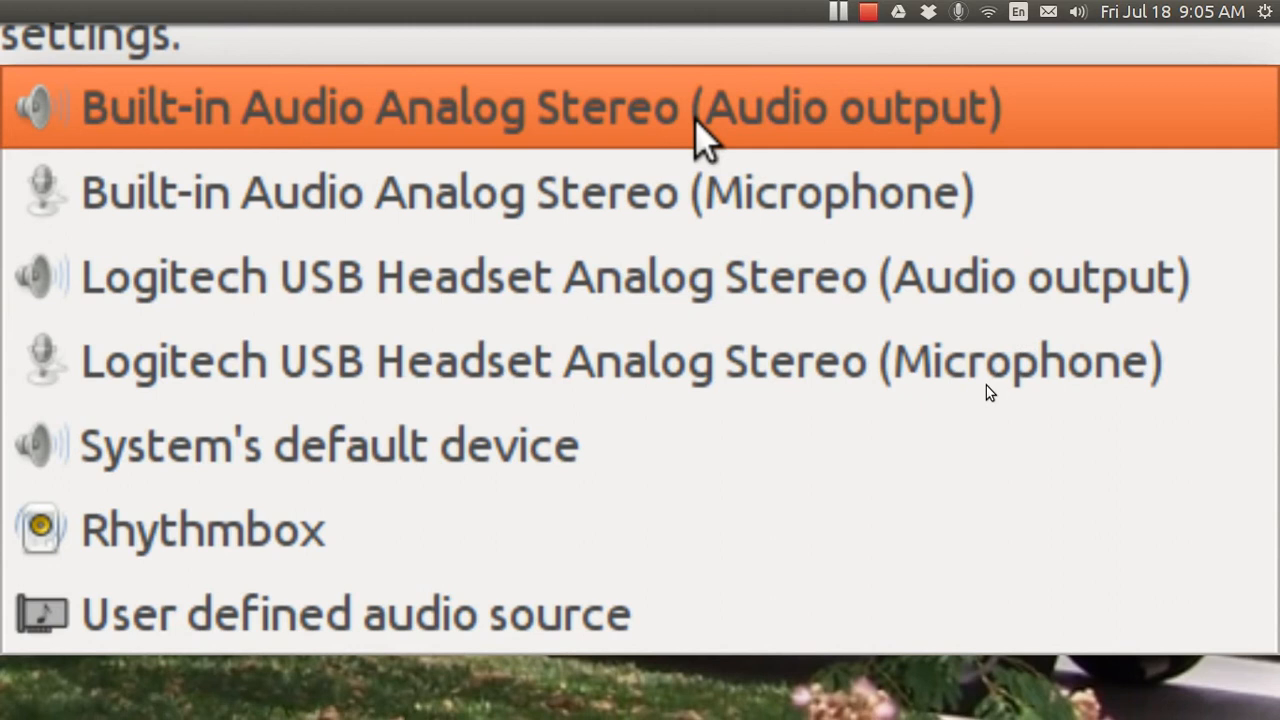
pyautogui.moveTo(690, 185)
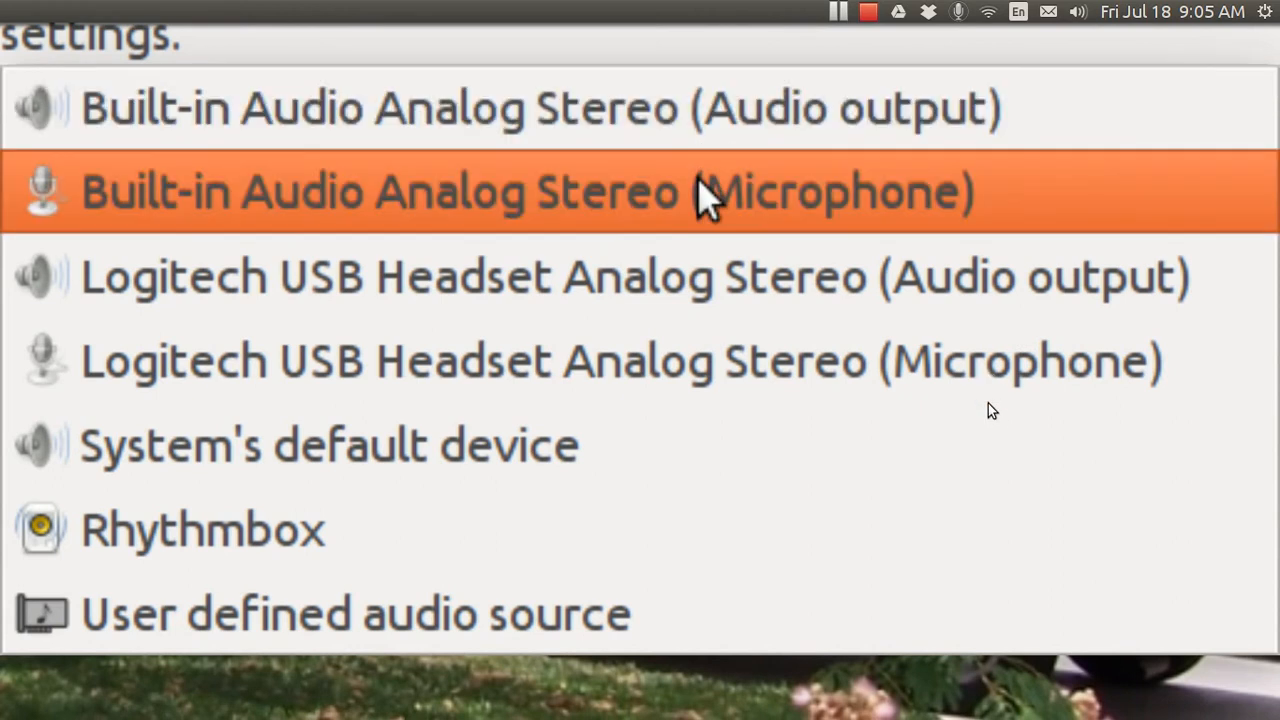
pyautogui.moveTo(700, 290)
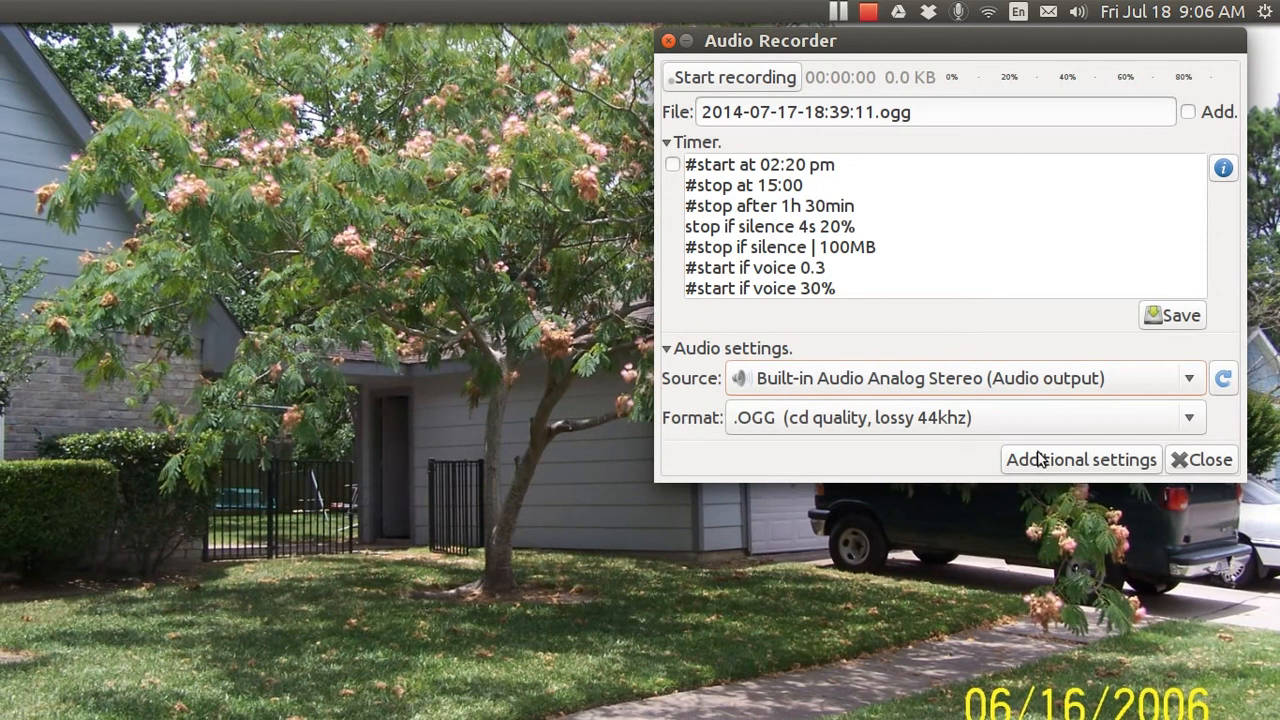
pyautogui.moveTo(1192, 417)
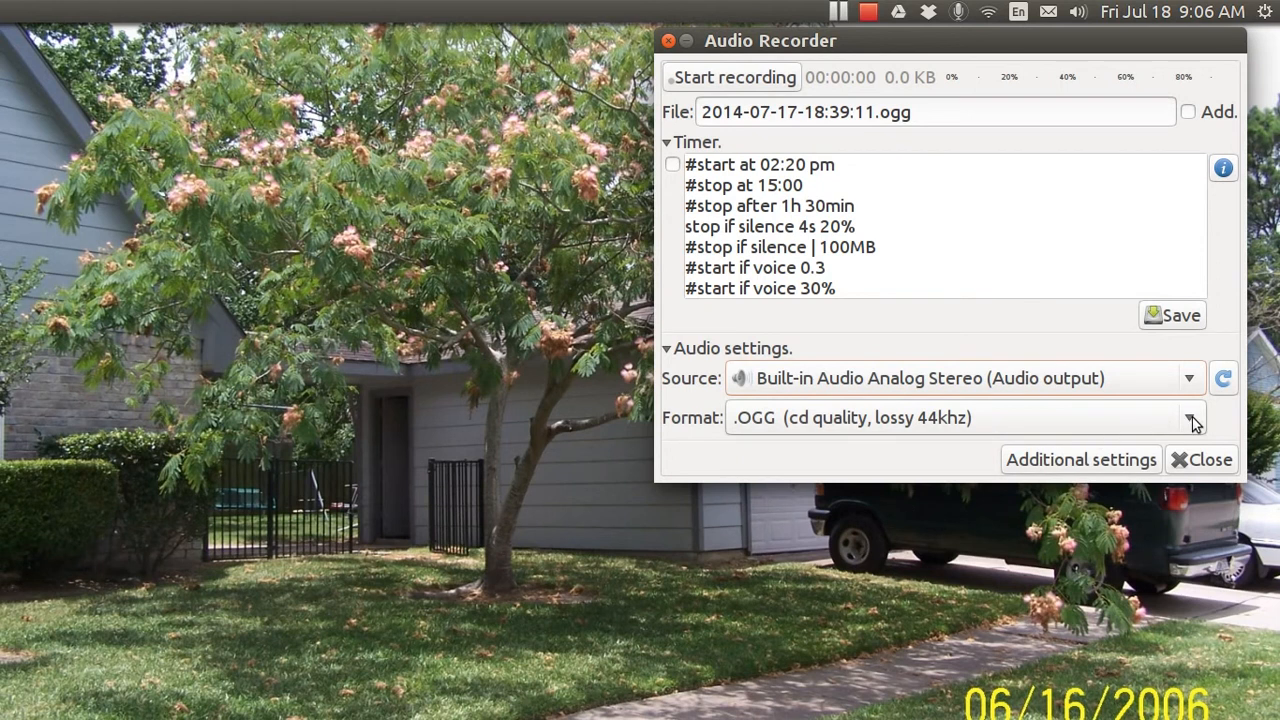
pyautogui.click(1192, 418)
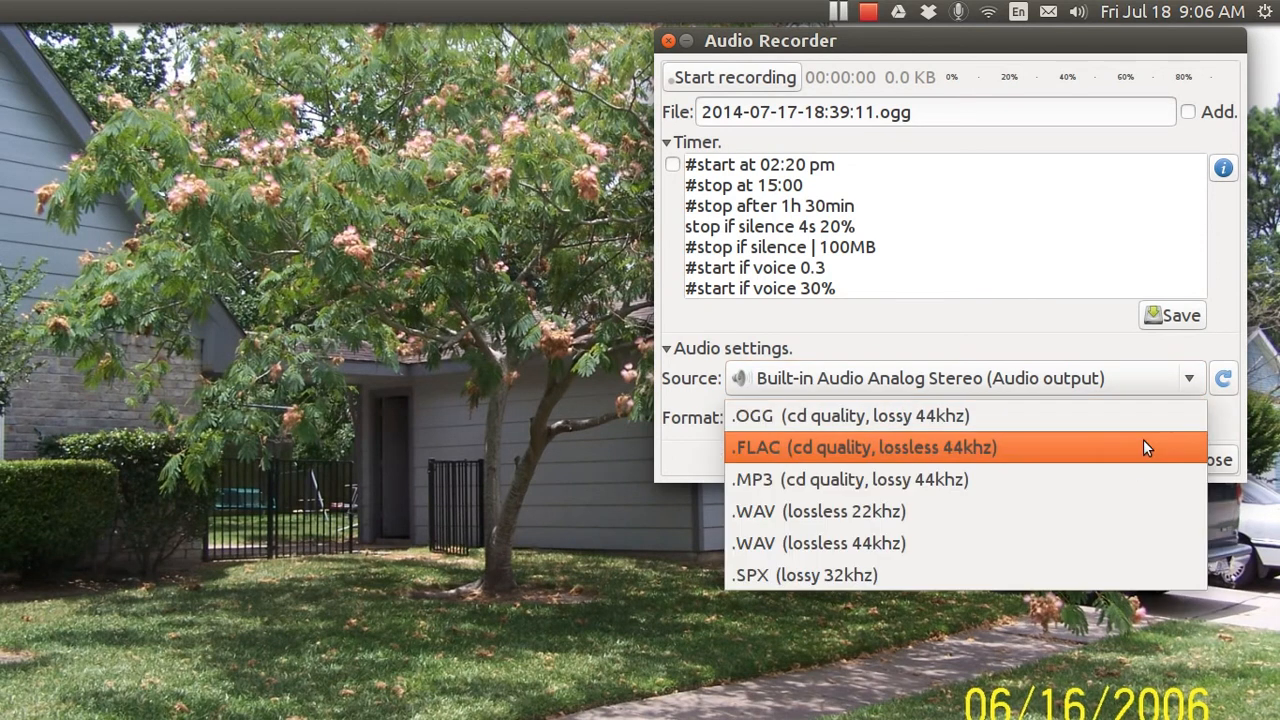
pyautogui.moveTo(1127, 483)
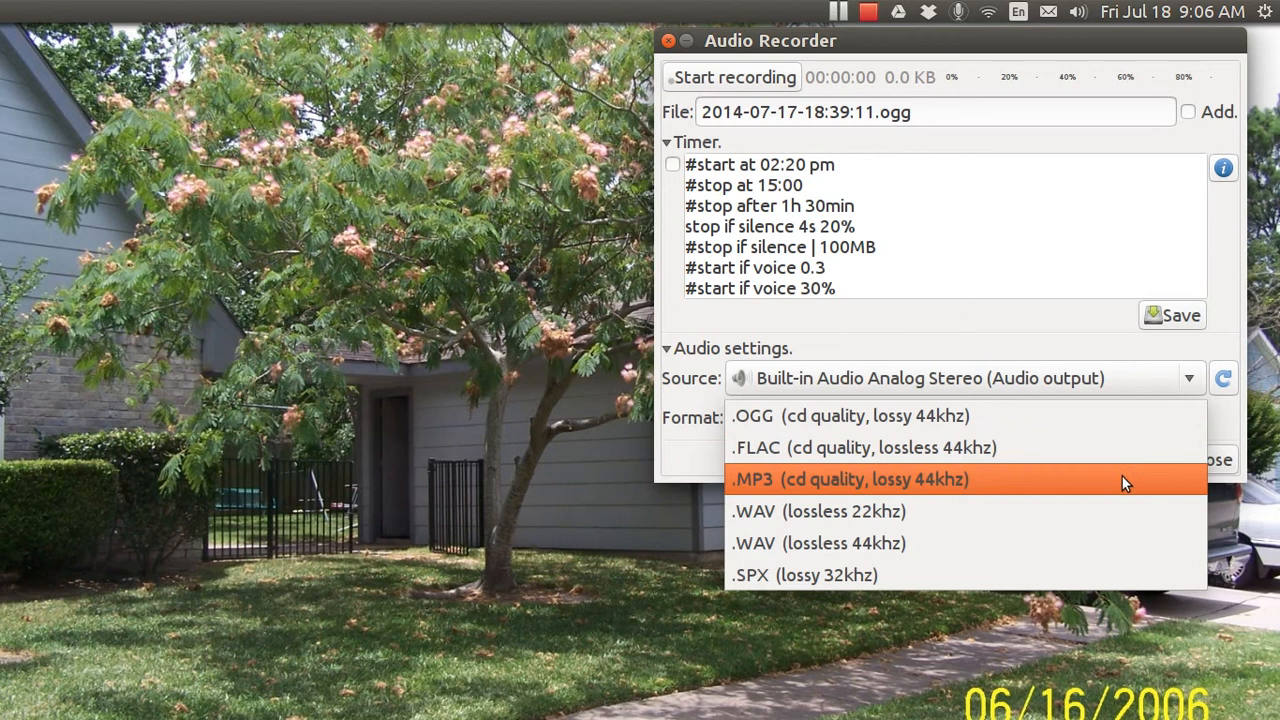
pyautogui.moveTo(1126, 447)
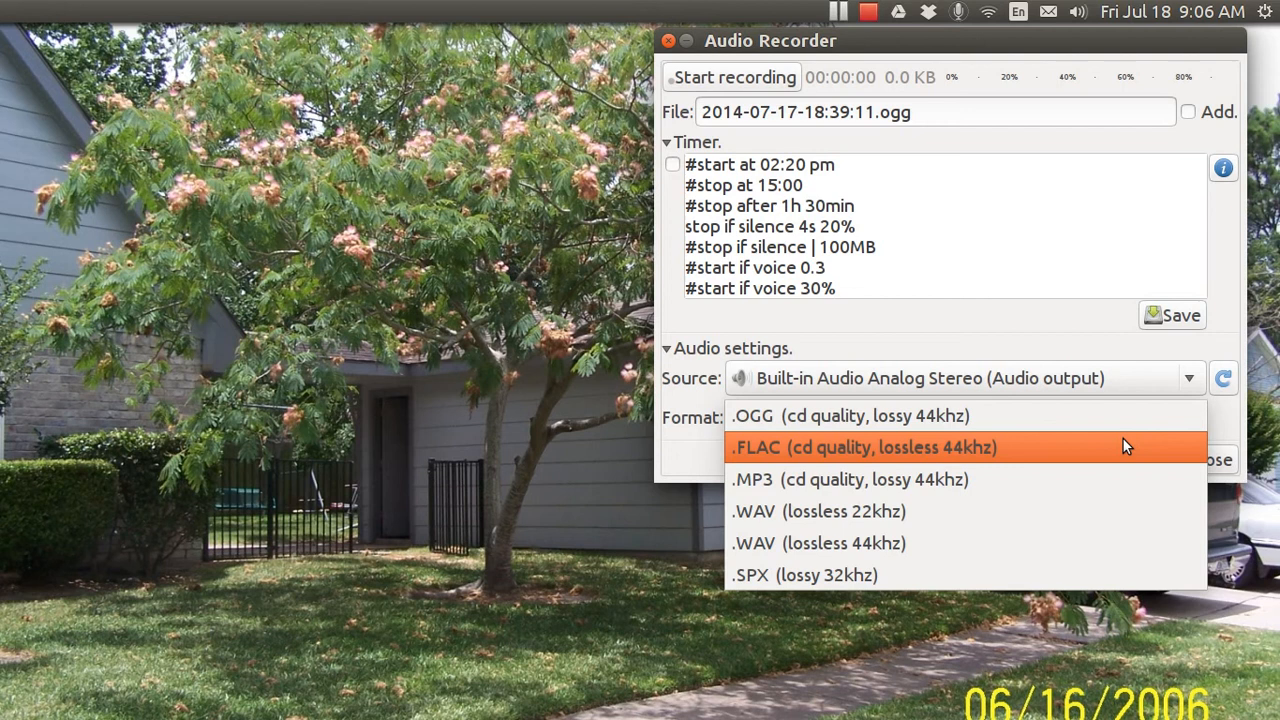
pyautogui.moveTo(1124, 422)
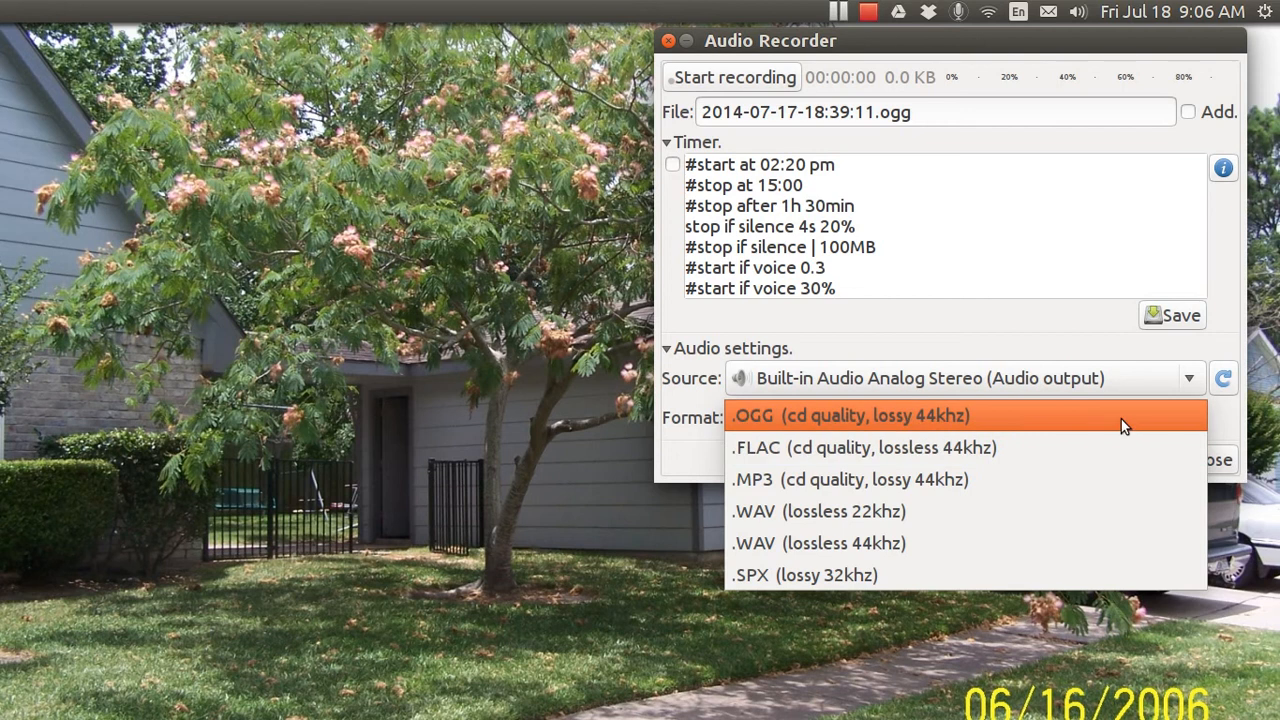
pyautogui.moveTo(1120, 448)
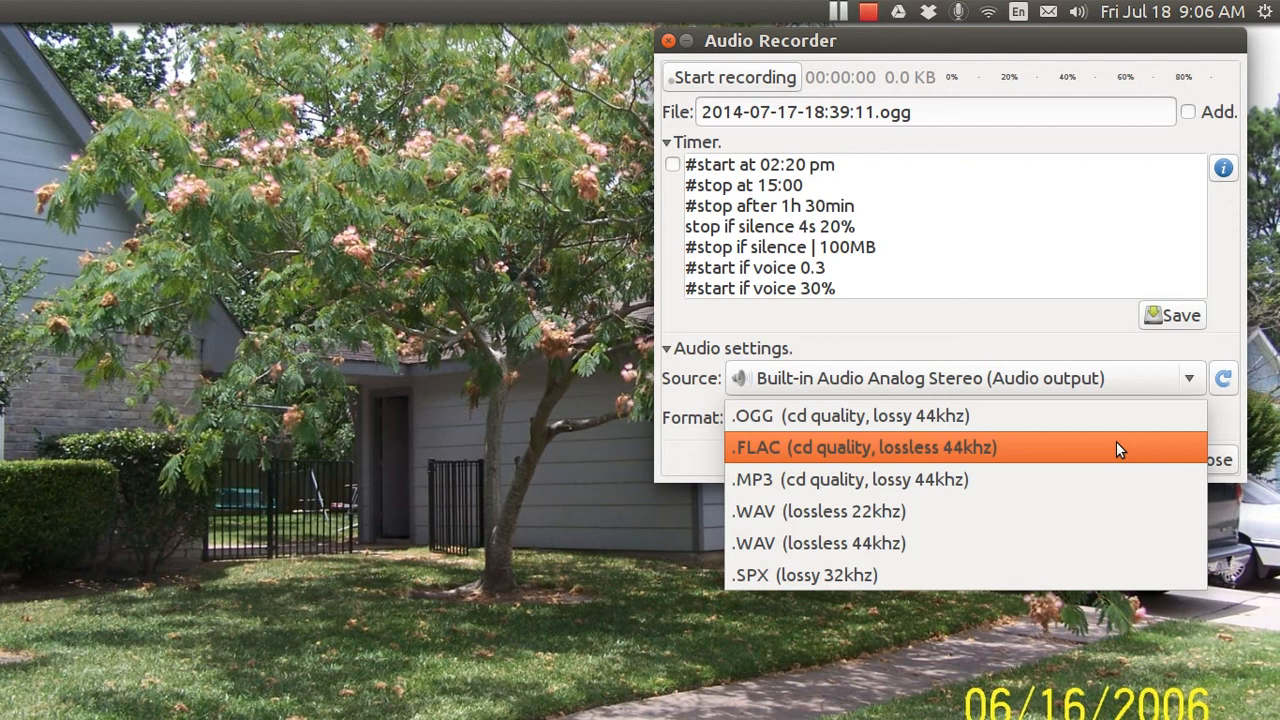
pyautogui.moveTo(1112, 427)
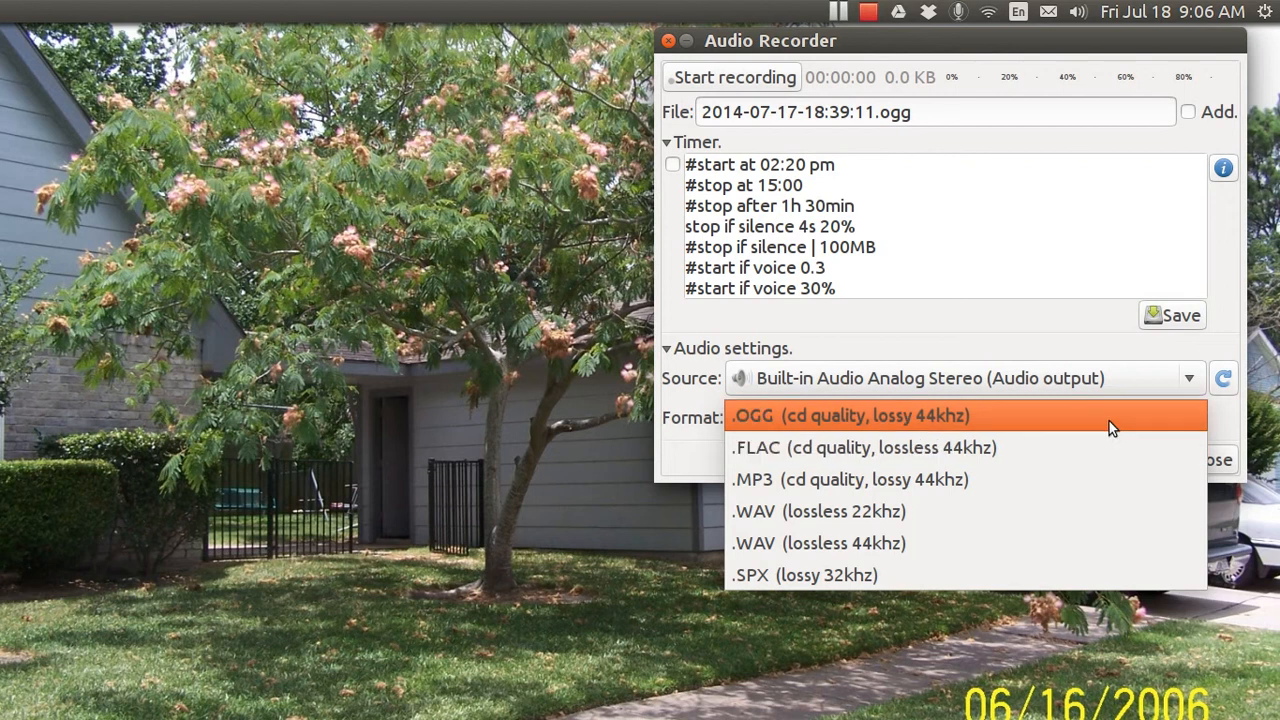
pyautogui.moveTo(1106, 475)
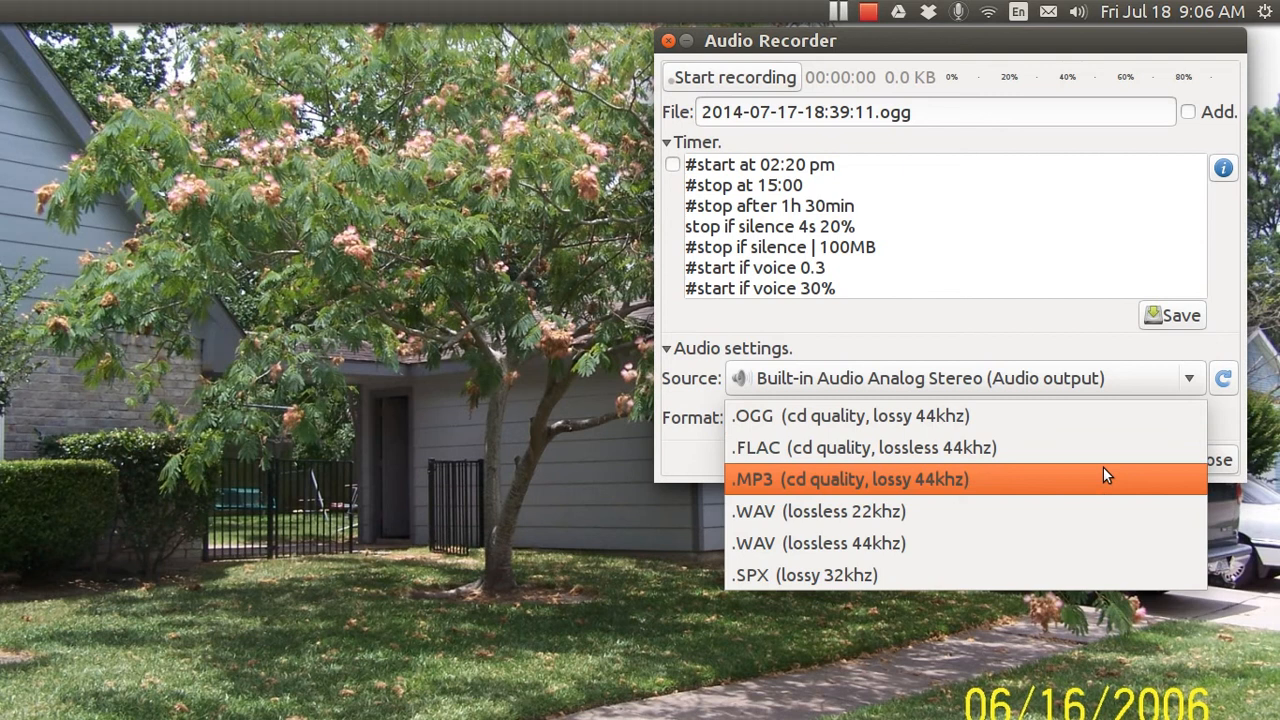
pyautogui.moveTo(1103, 486)
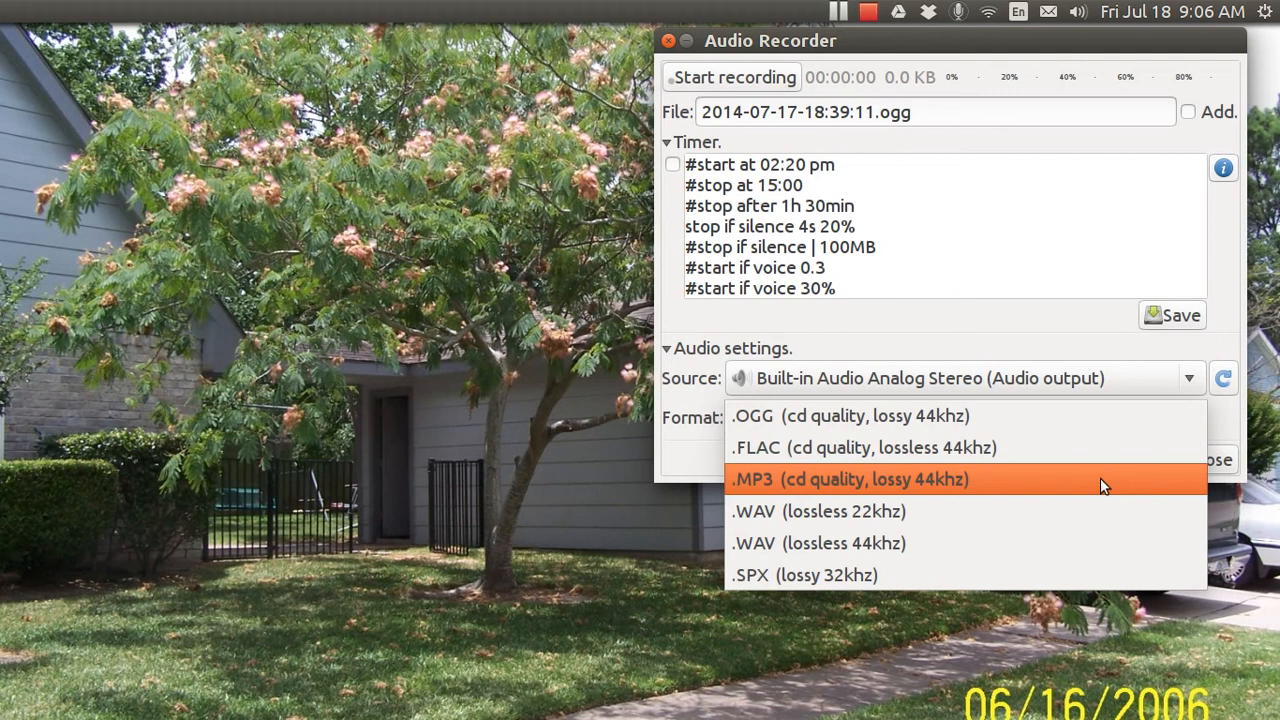
pyautogui.moveTo(1049, 235)
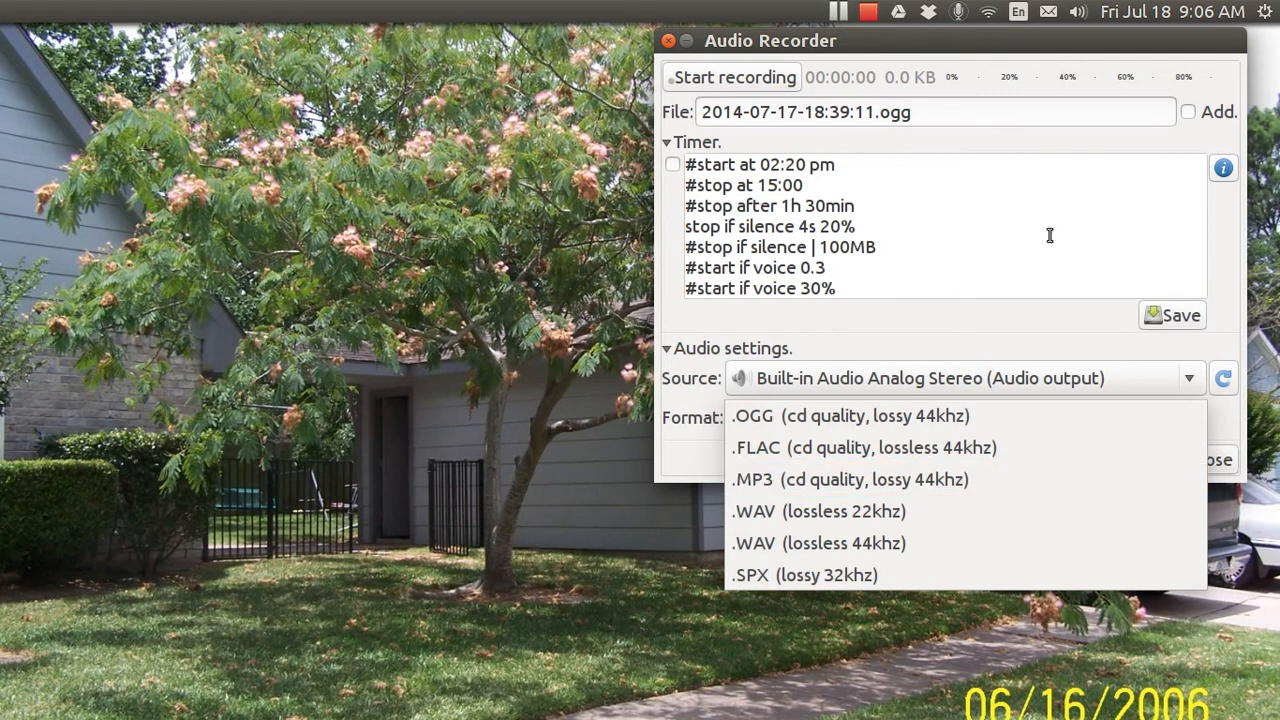
pyautogui.click(753, 416)
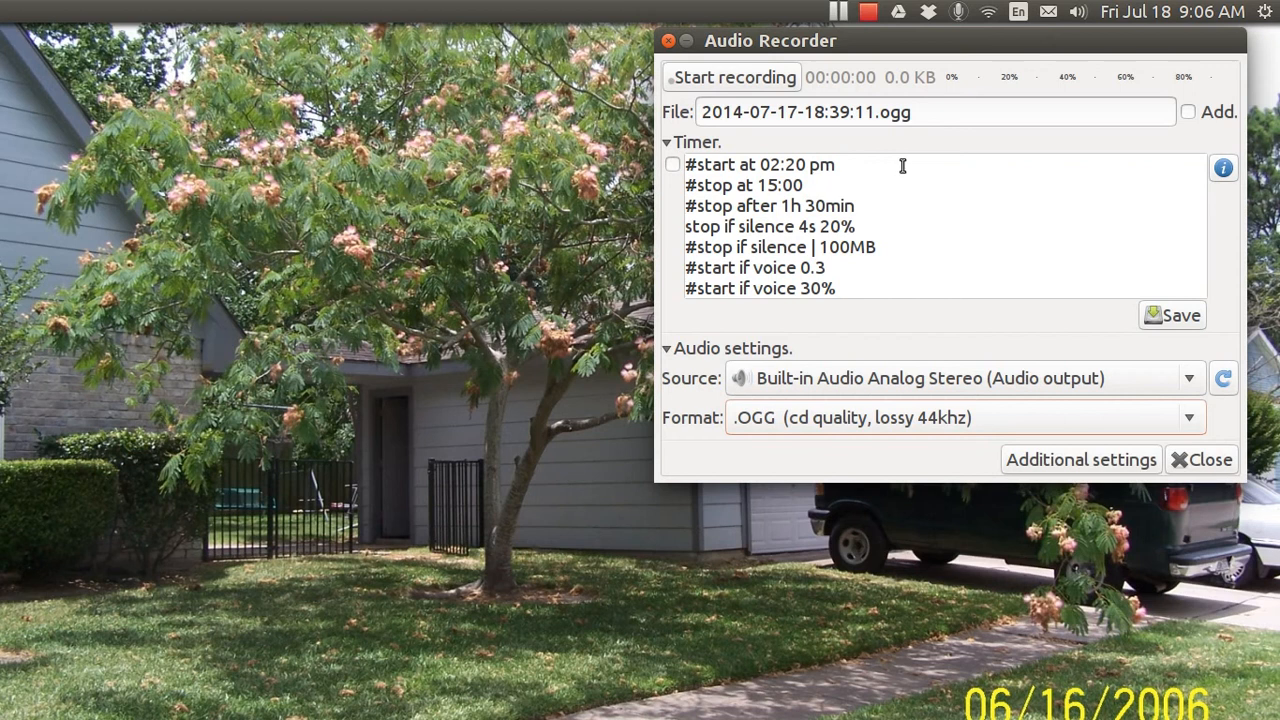
pyautogui.moveTo(682, 68)
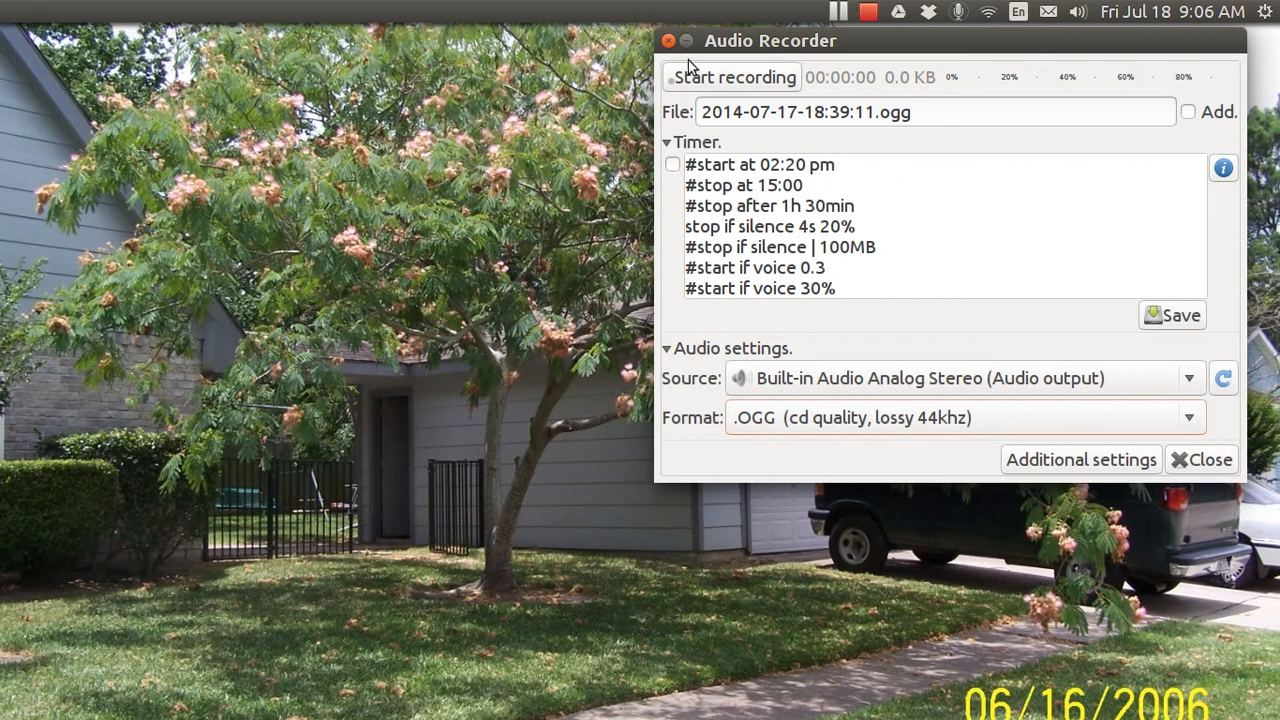
pyautogui.moveTo(808, 57)
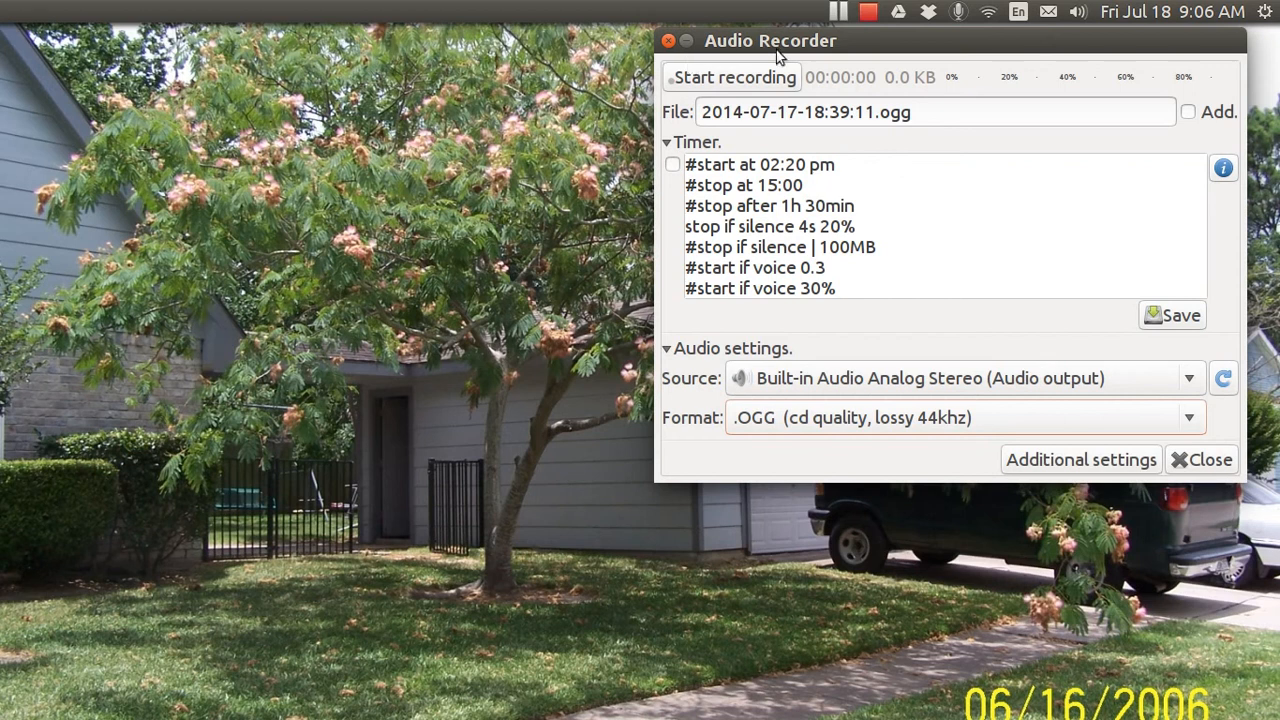
pyautogui.moveTo(666, 40)
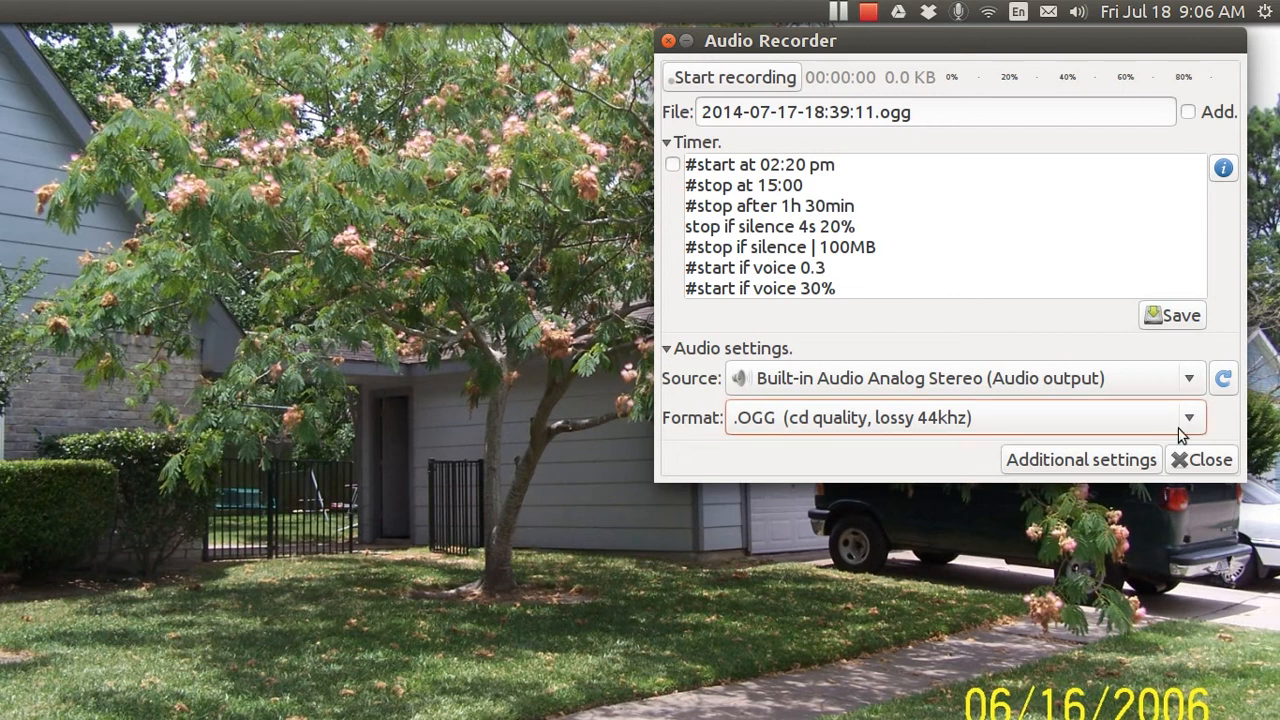
# Close the Audio Recorder window with its Close button.
pyautogui.click(1209, 459)
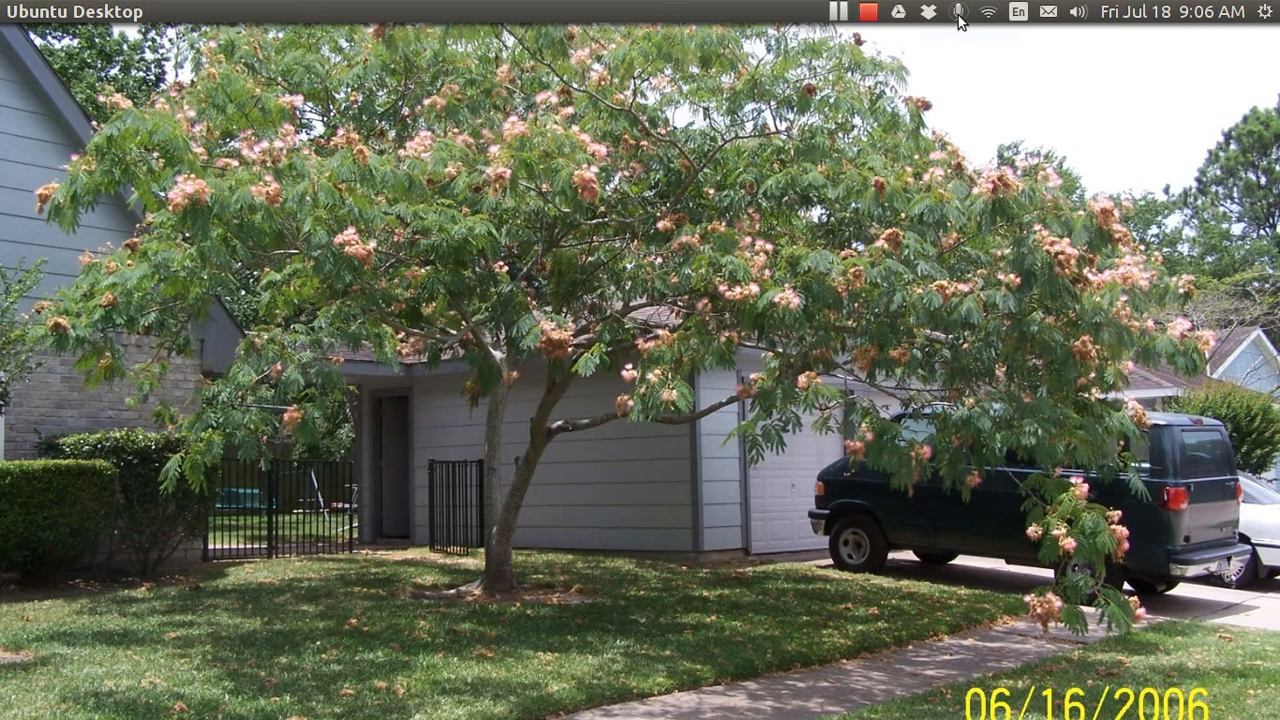
pyautogui.click(957, 13)
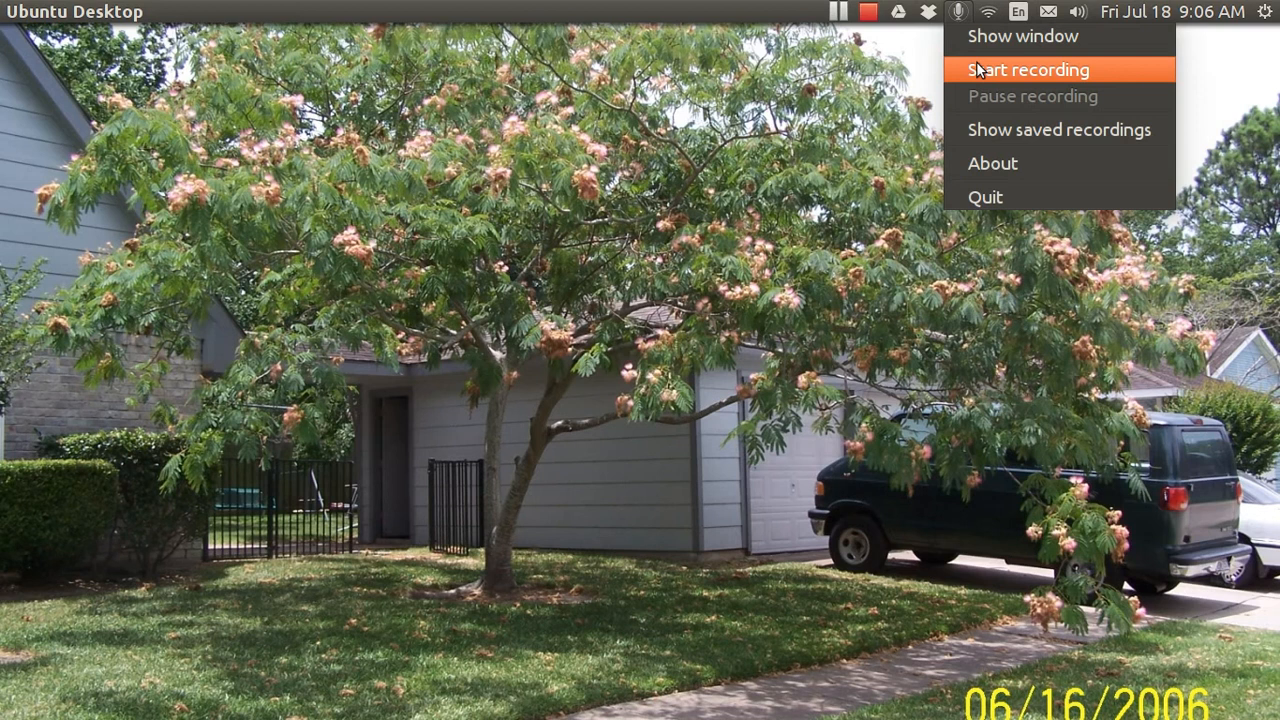
pyautogui.moveTo(980, 70)
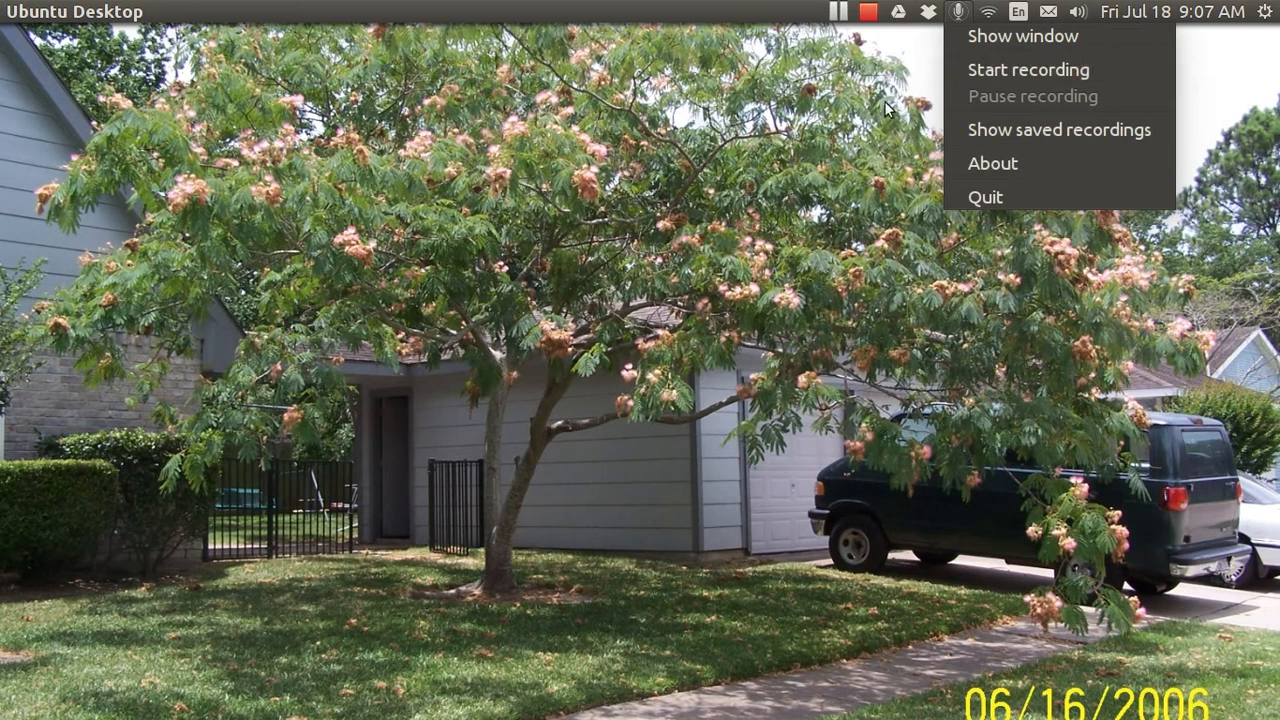
pyautogui.moveTo(965, 12)
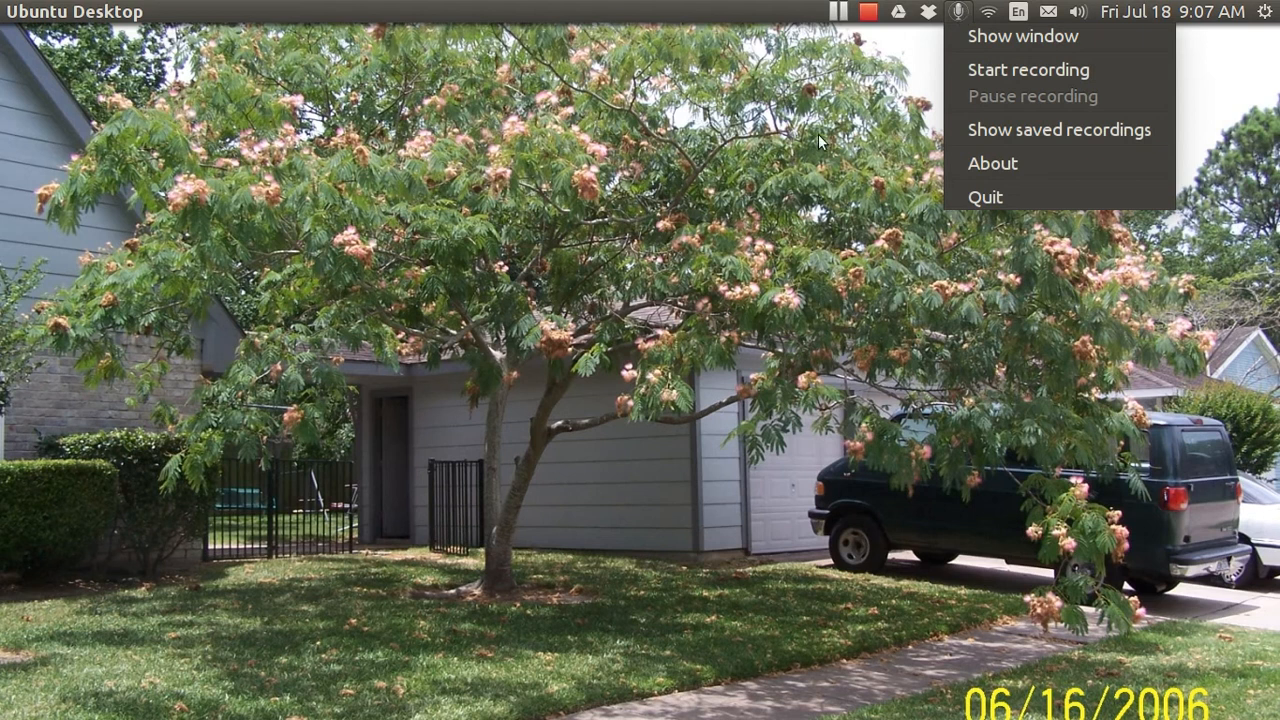
pyautogui.click(100, 196)
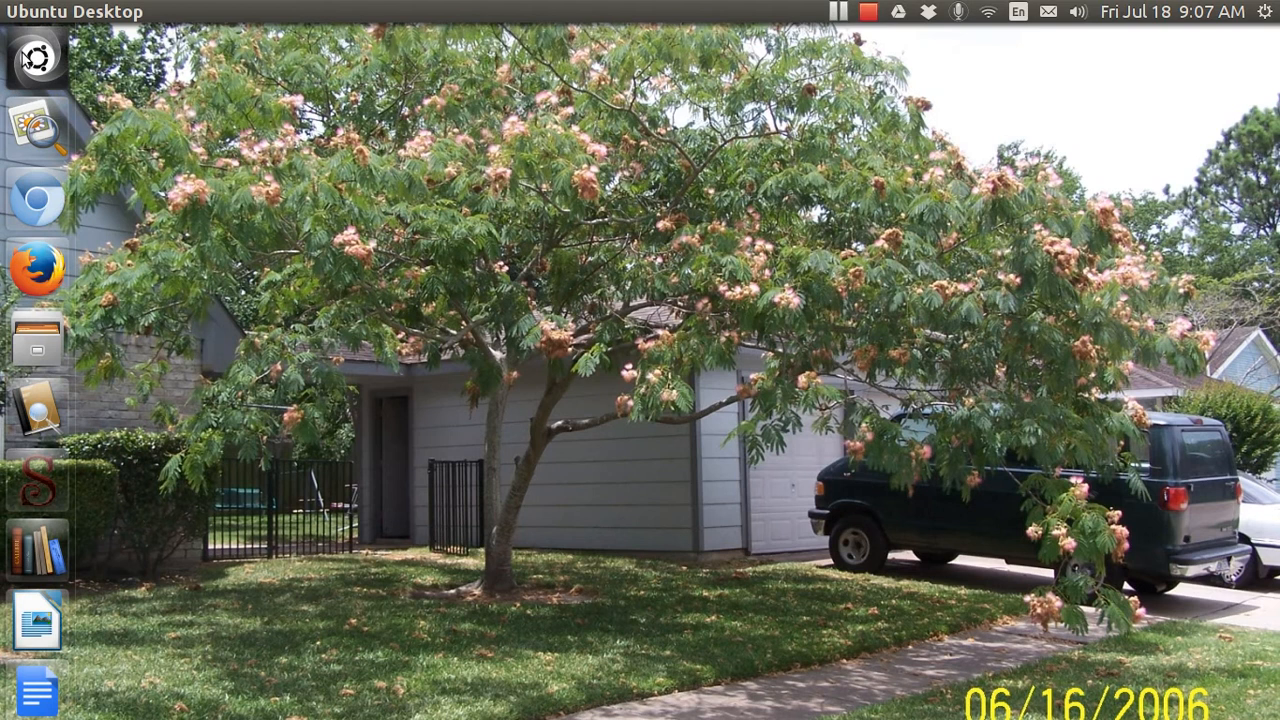
pyautogui.moveTo(37, 56)
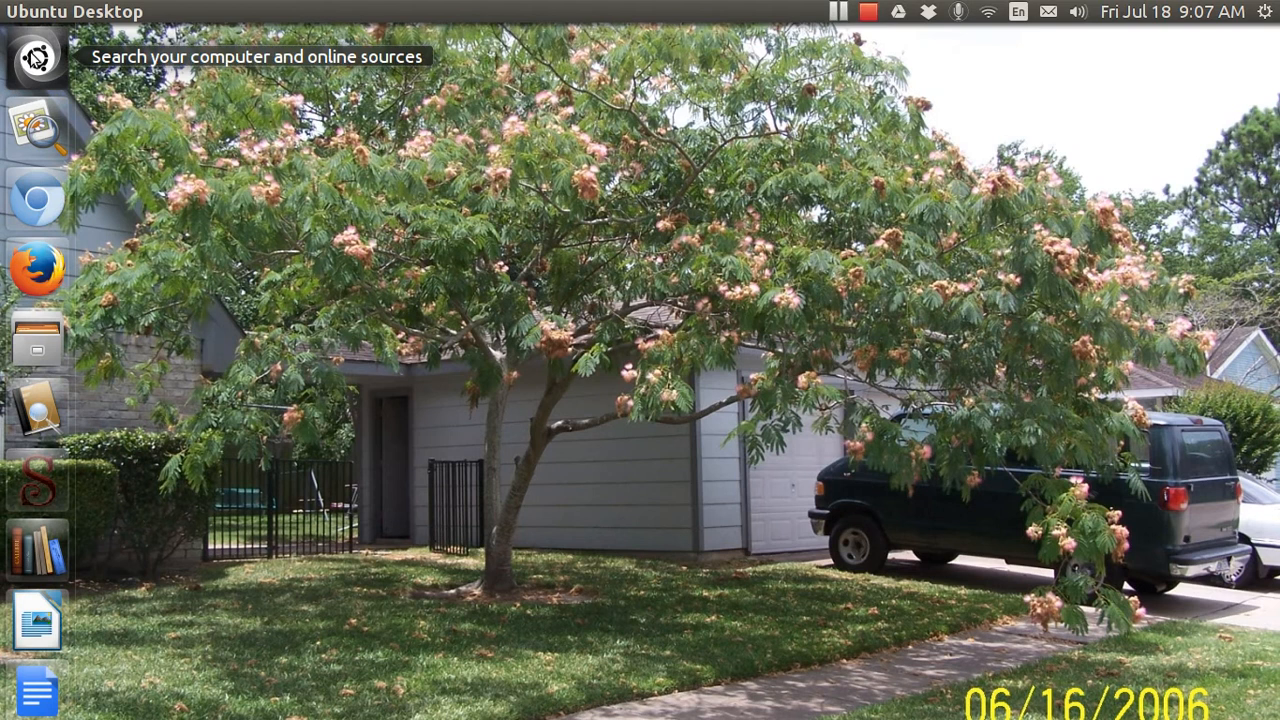
# Search the Dash for 'audio-record', then switch to the Applications lens.
pyautogui.click(37, 58)
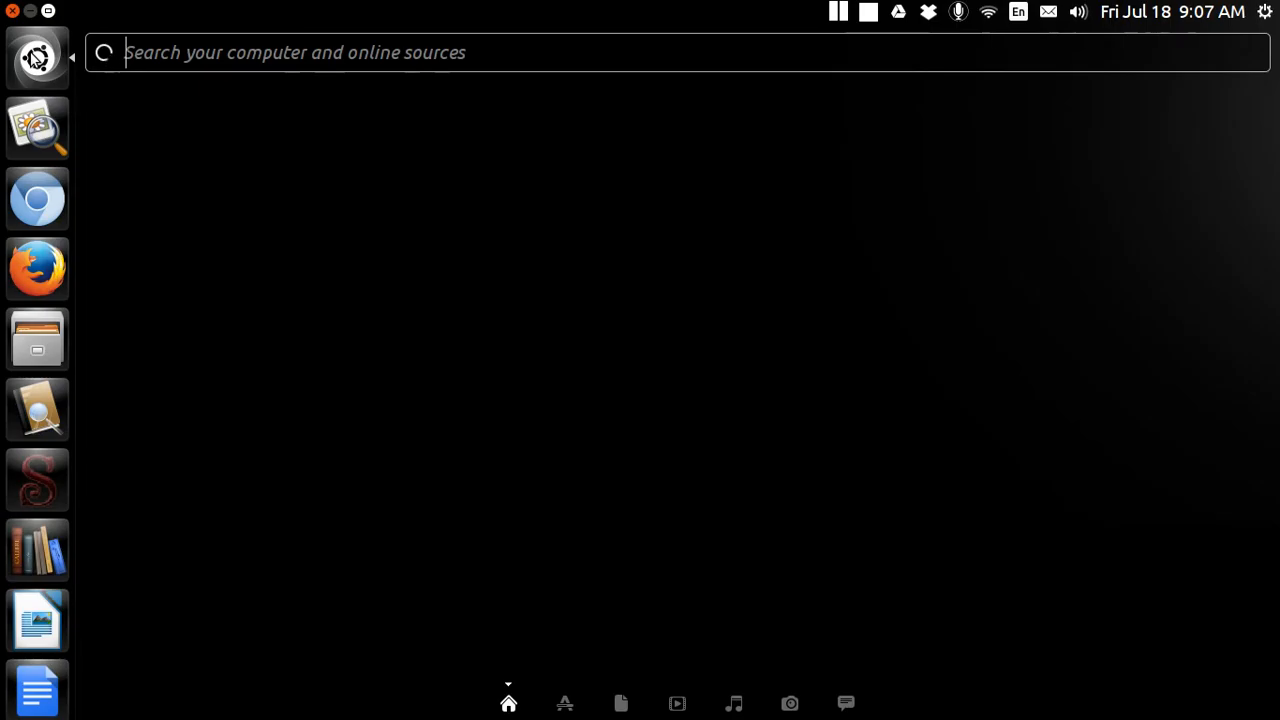
pyautogui.write('audio-r')
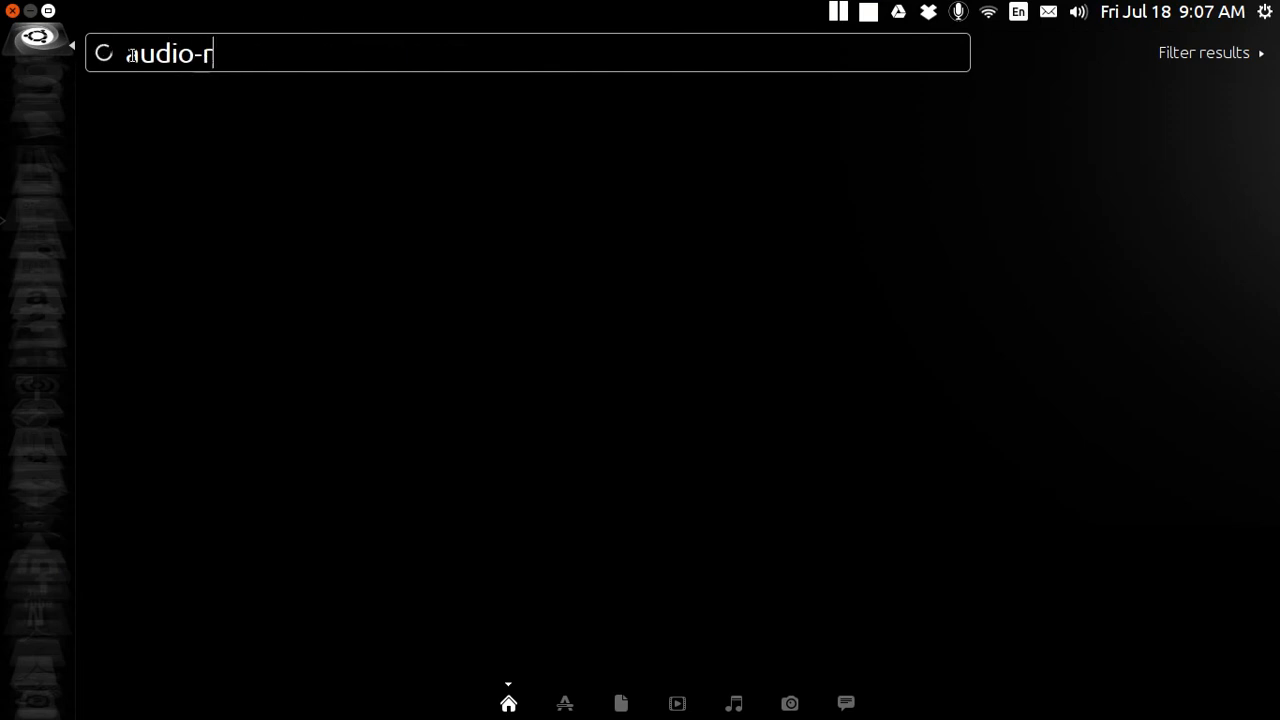
pyautogui.write('ecord')
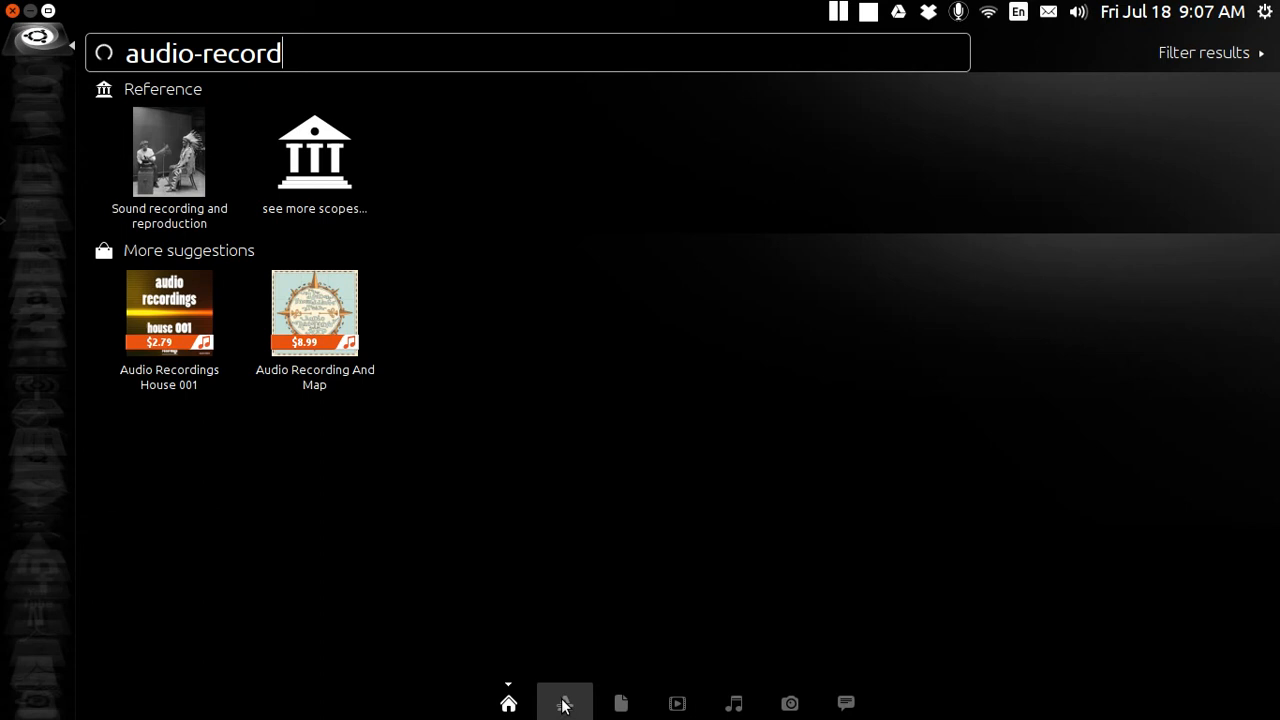
pyautogui.click(564, 704)
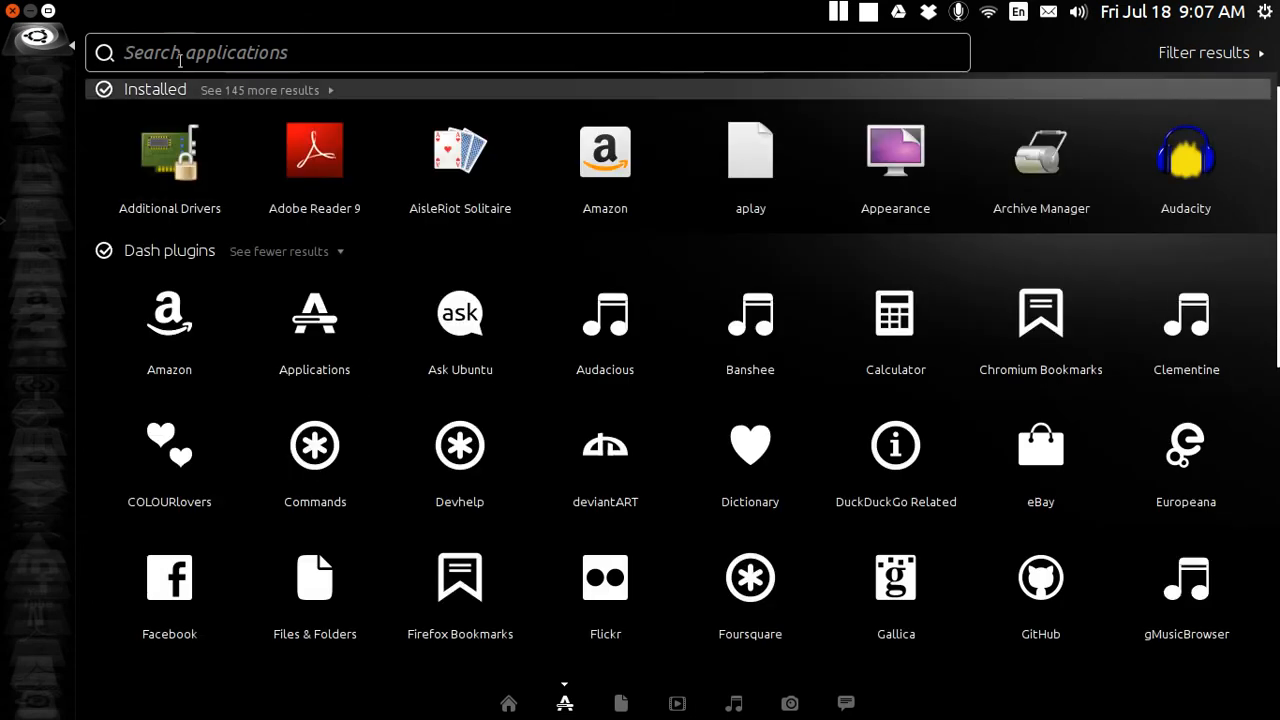
# Search applications for 'audio' to find Audio Recorder among installed results.
pyautogui.write('a')
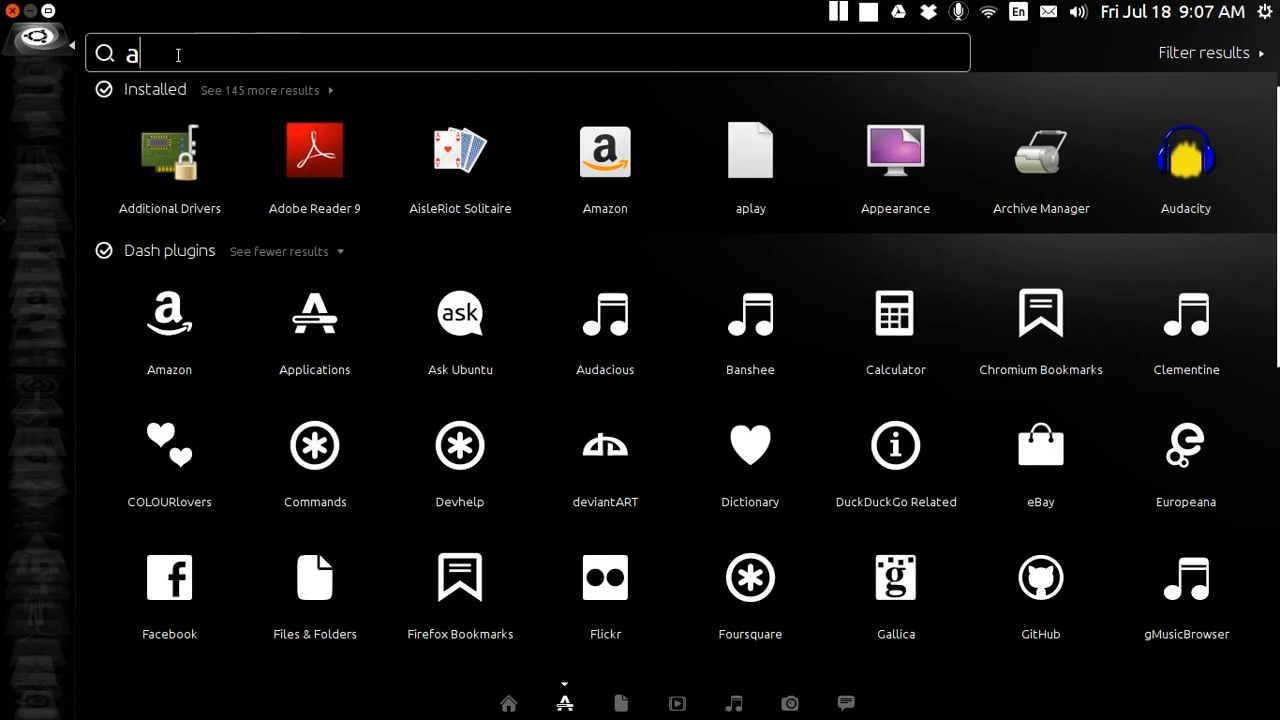
pyautogui.write('udio')
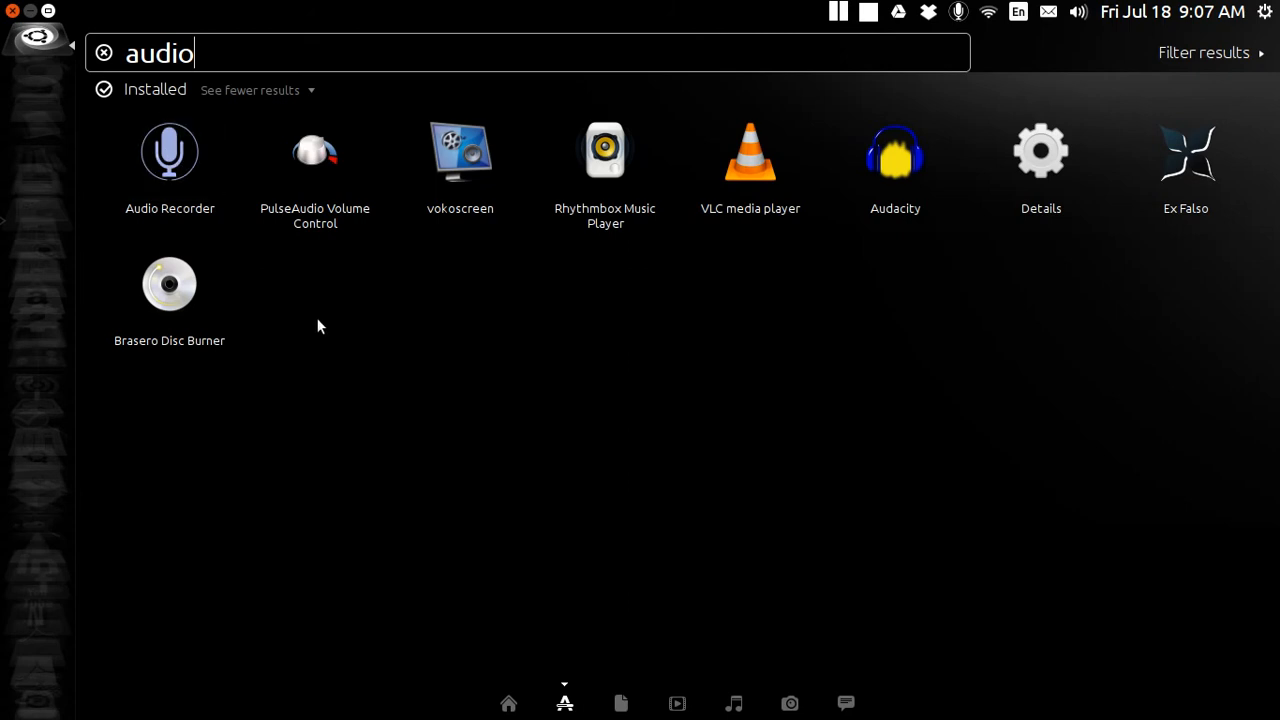
pyautogui.moveTo(163, 148)
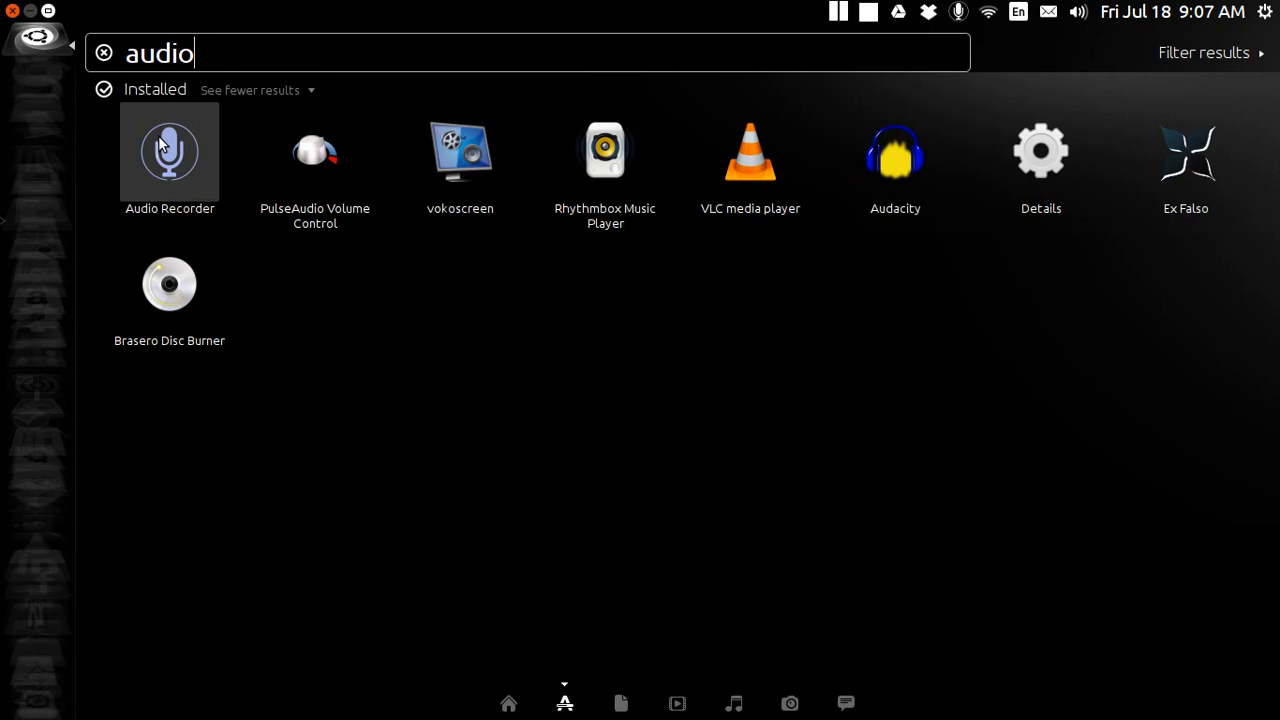